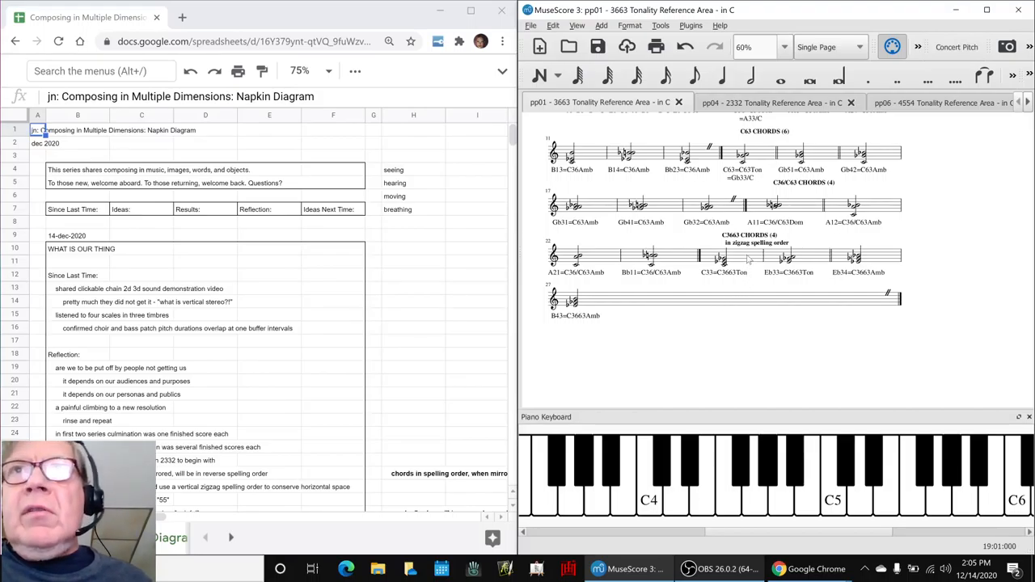
# Enter "it depends..." in the recap cell under the first reflection line
pyautogui.click(723, 258)
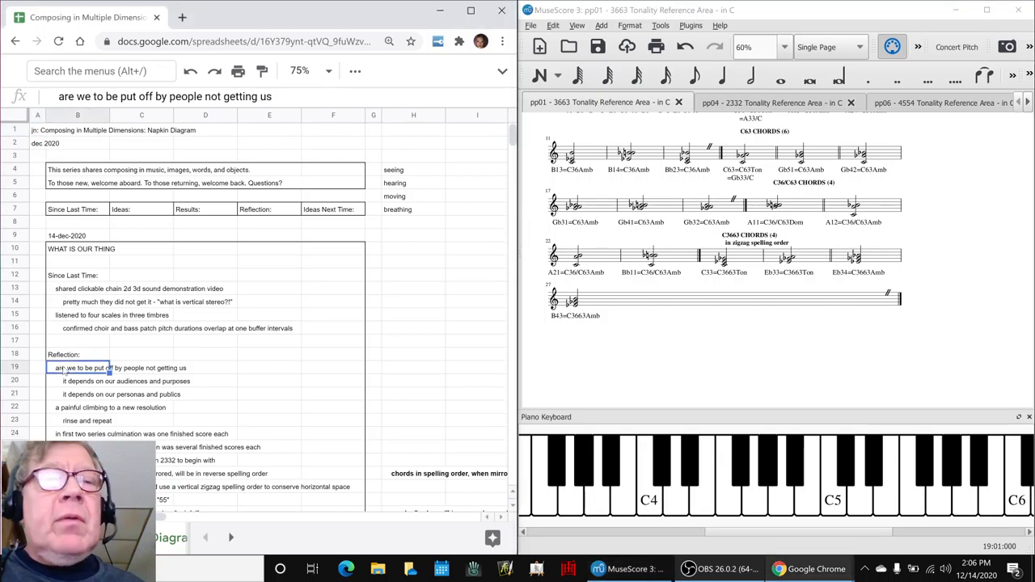
pyautogui.click(269, 369)
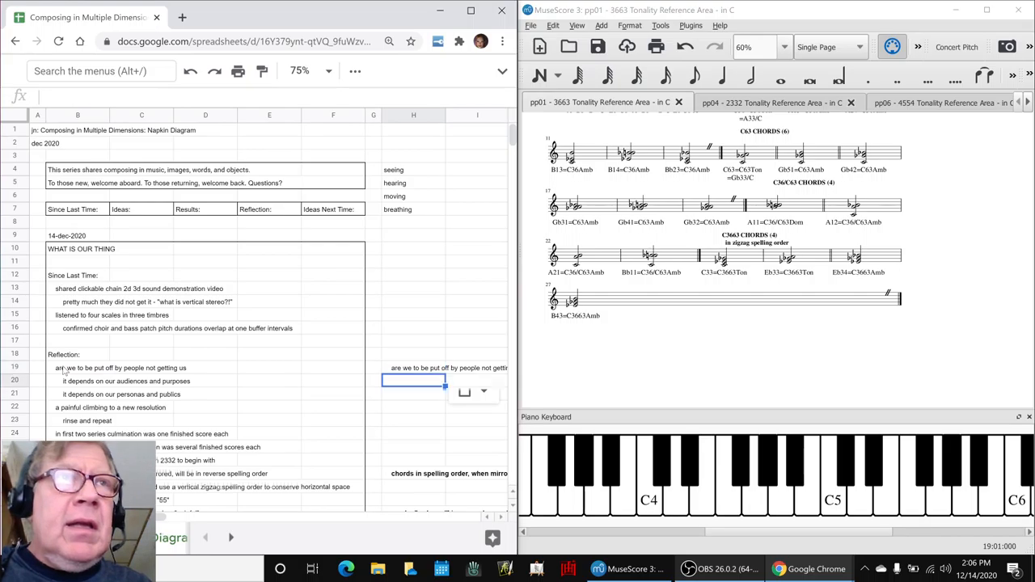
pyautogui.write('it depen')
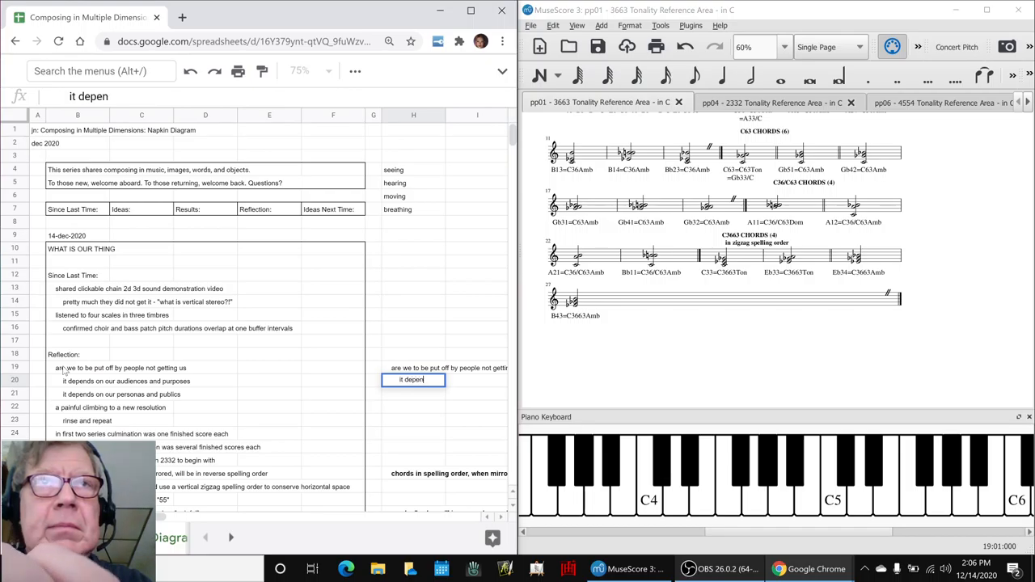
pyautogui.press('Return')
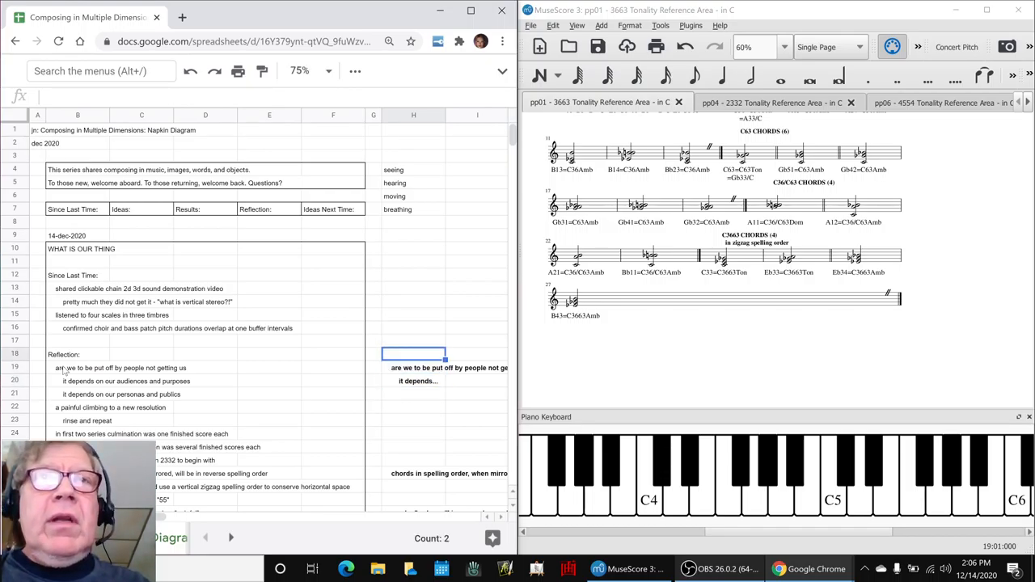
pyautogui.click(415, 421)
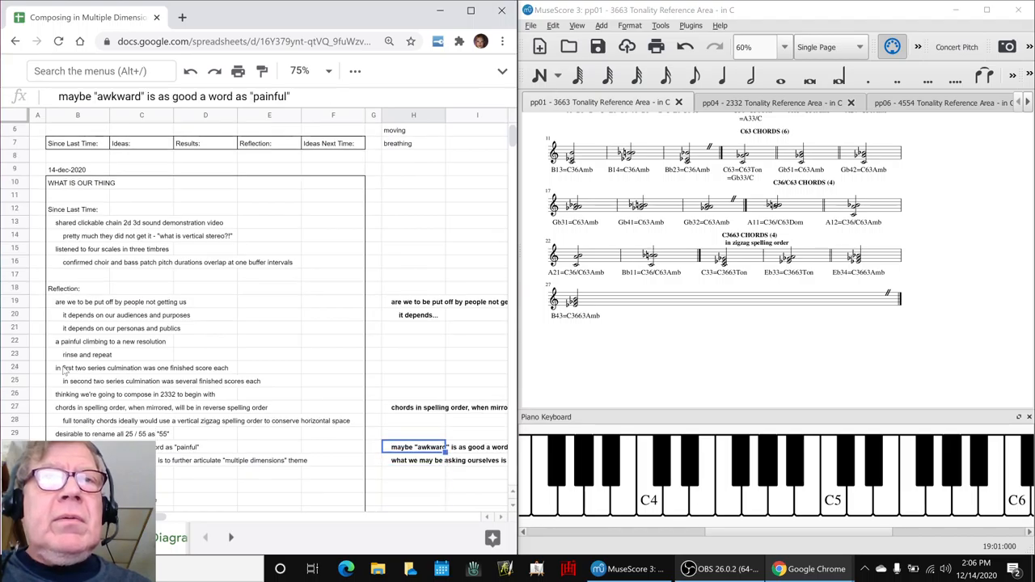
# Copy "a painful climbing to a new resolution" and "keep diving in, getting perspective" into the recap column
pyautogui.click(414, 355)
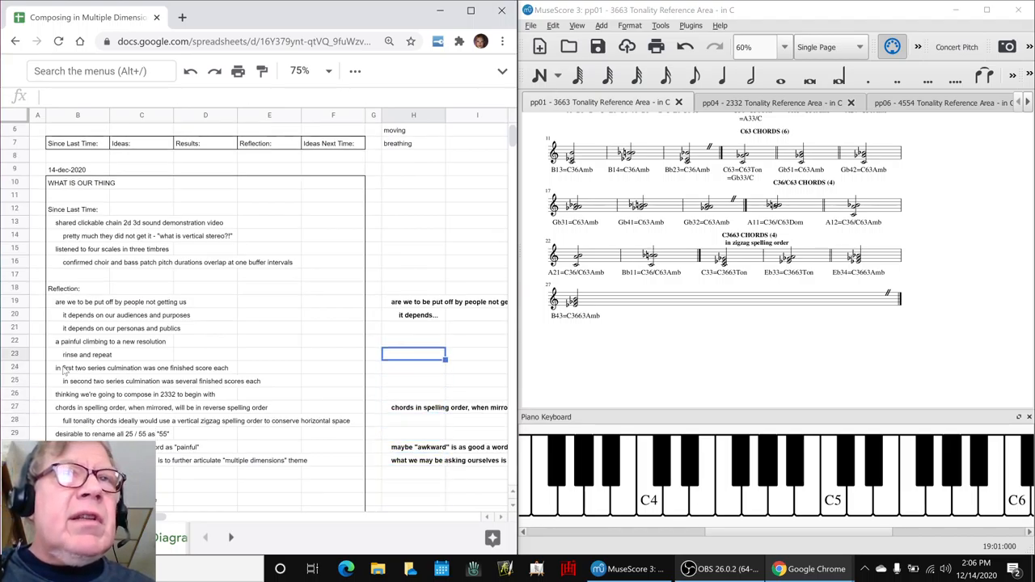
pyautogui.click(137, 339)
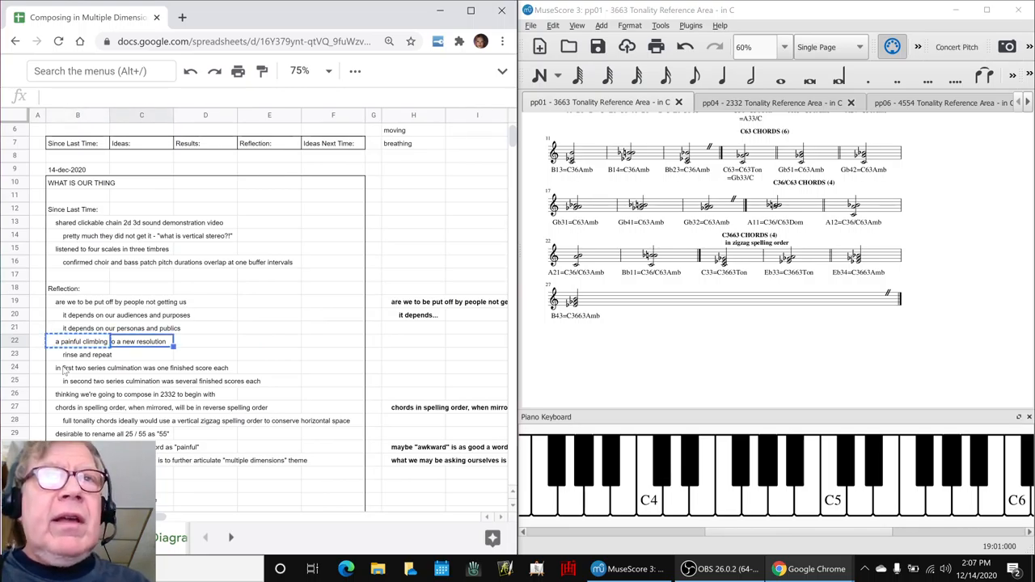
pyautogui.click(415, 339)
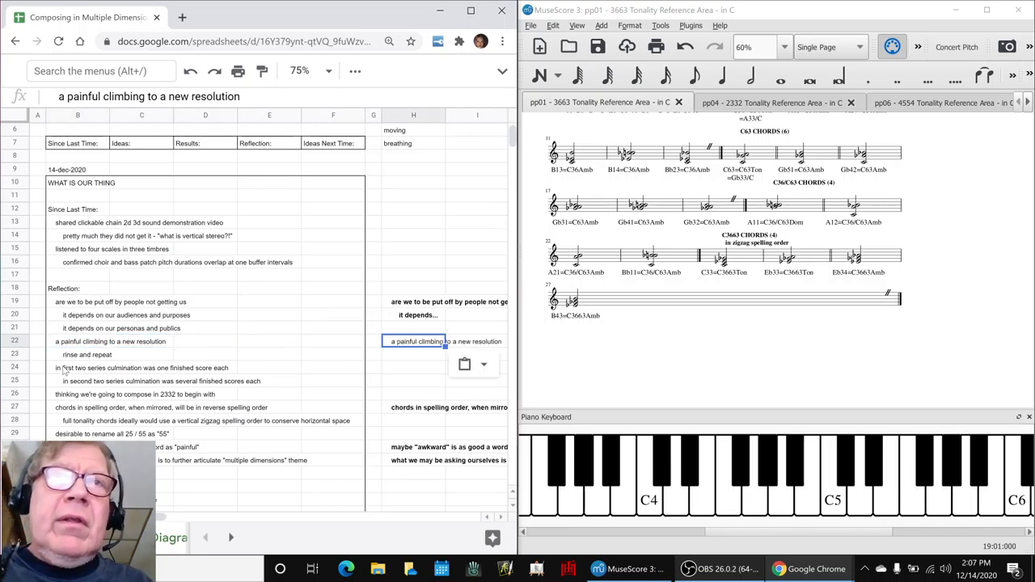
pyautogui.click(414, 354)
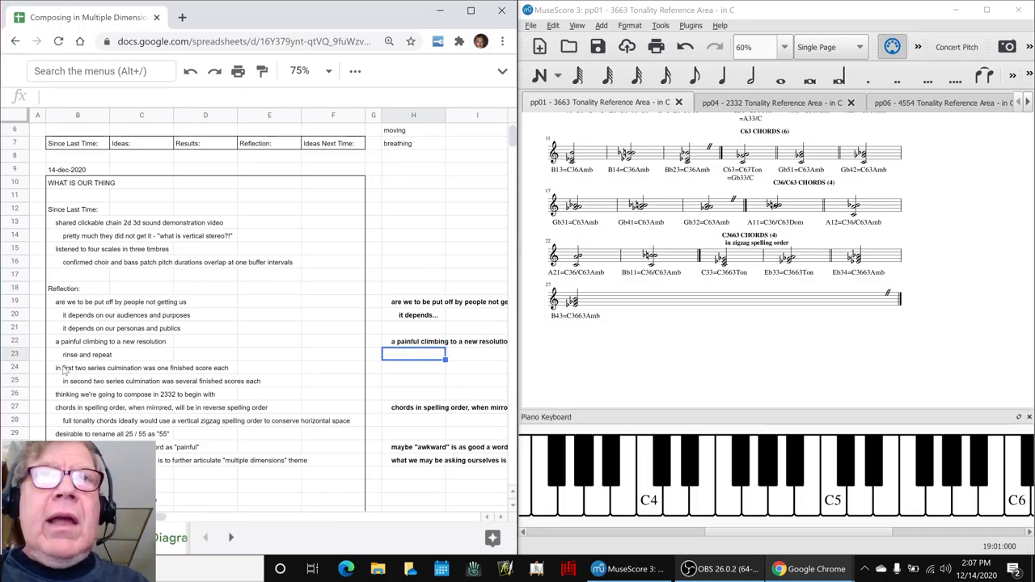
pyautogui.click(414, 367)
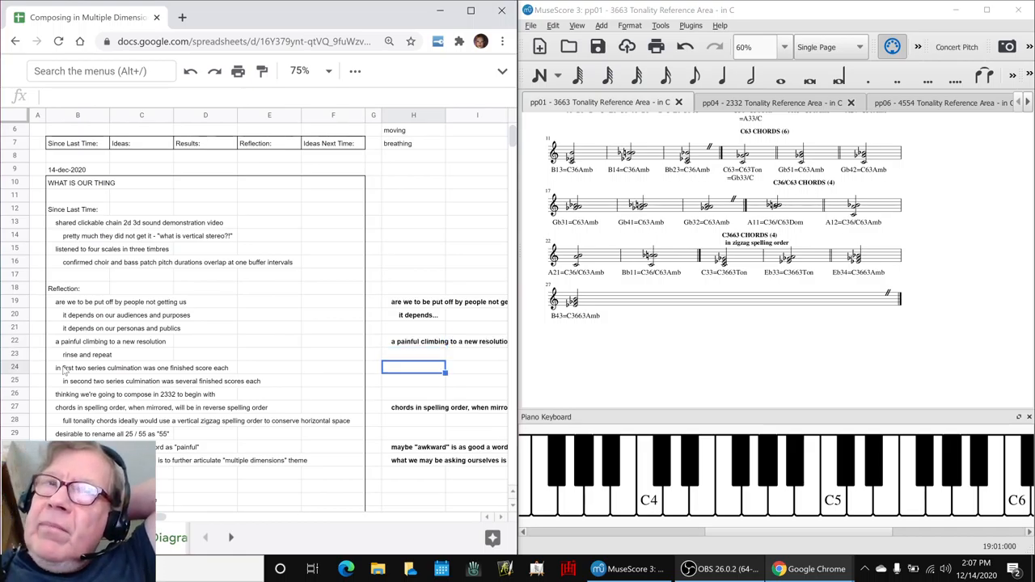
pyautogui.click(414, 446)
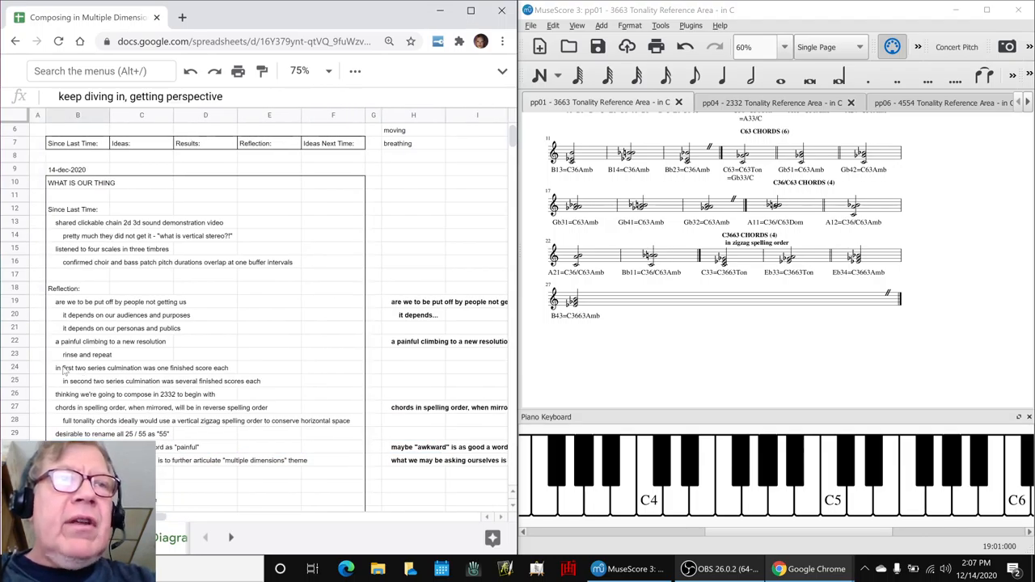
pyautogui.click(372, 500)
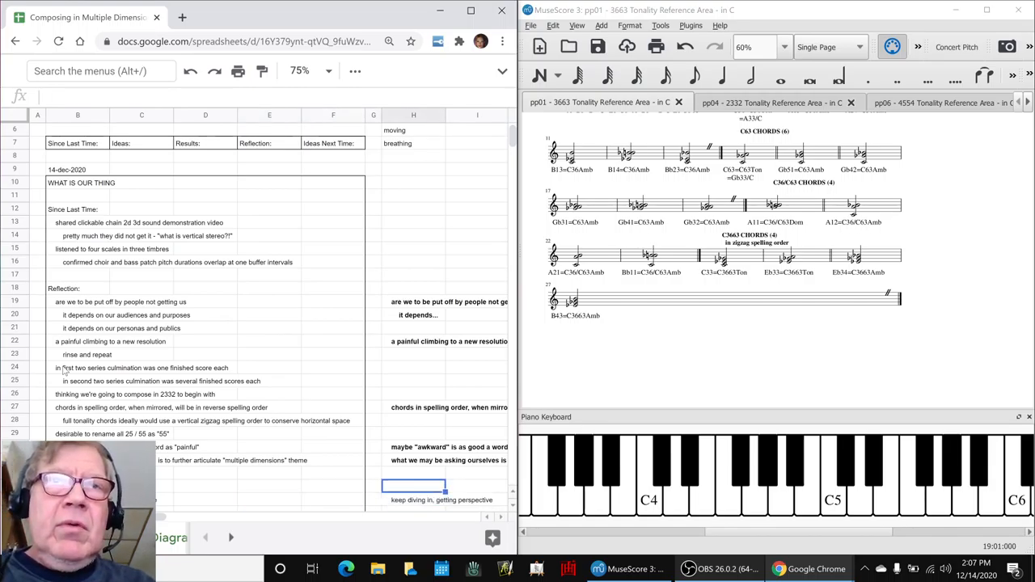
# Review the Results lines for zigzag spelling order and the pentatonic checklist, then bring up the checklist sheet
pyautogui.scroll(-3)
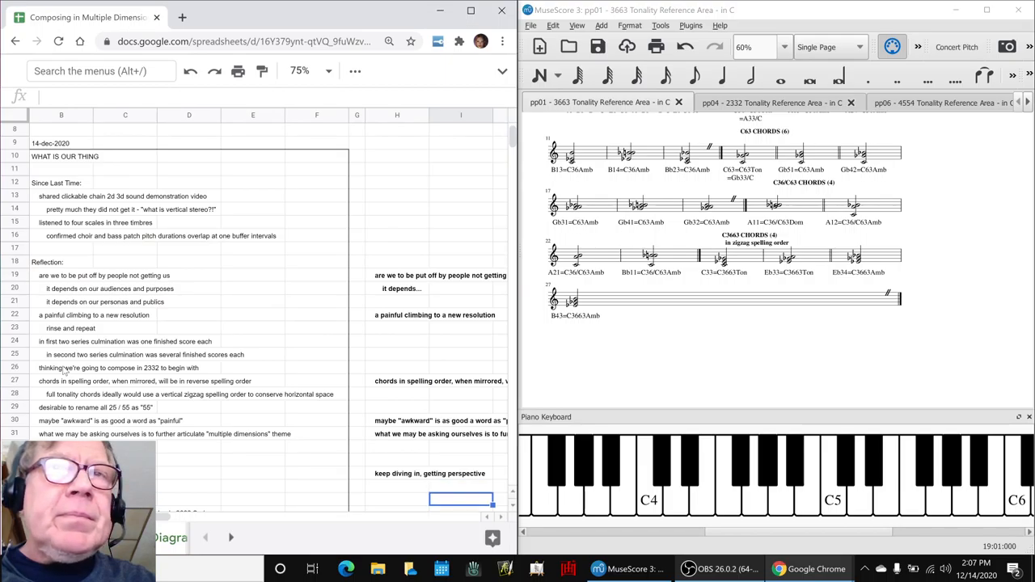
pyautogui.scroll(-3)
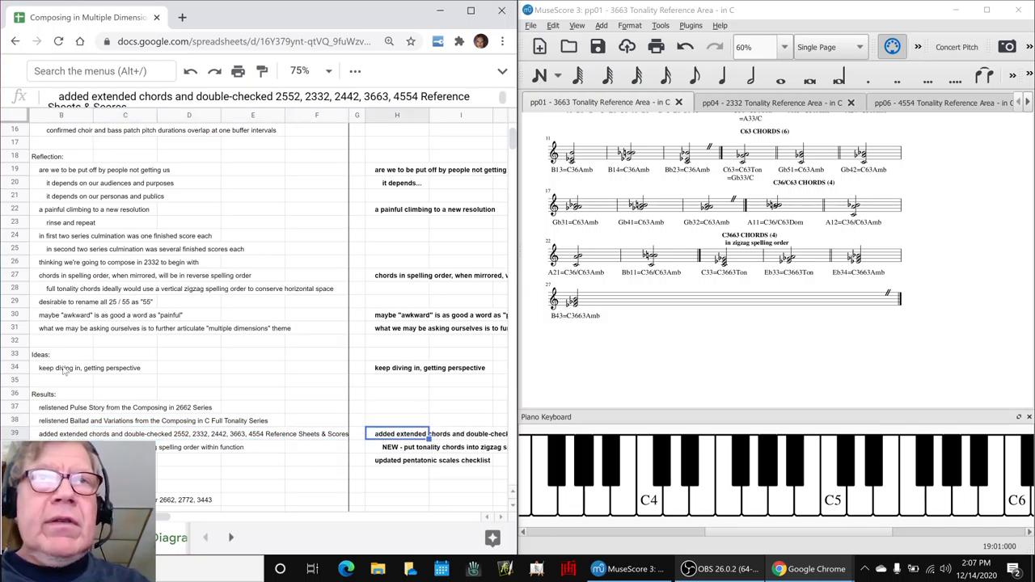
pyautogui.hscroll(3)
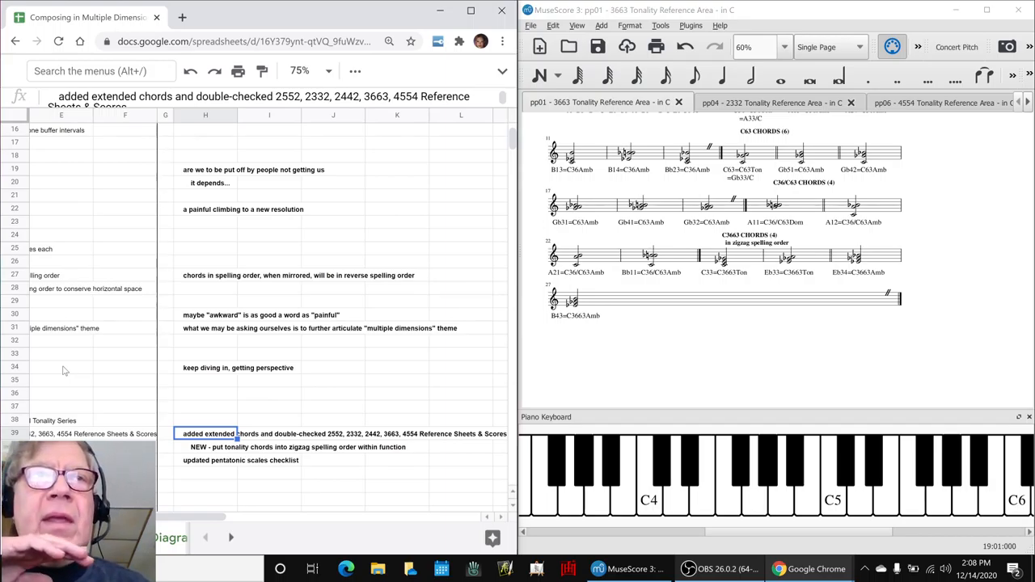
pyautogui.click(294, 447)
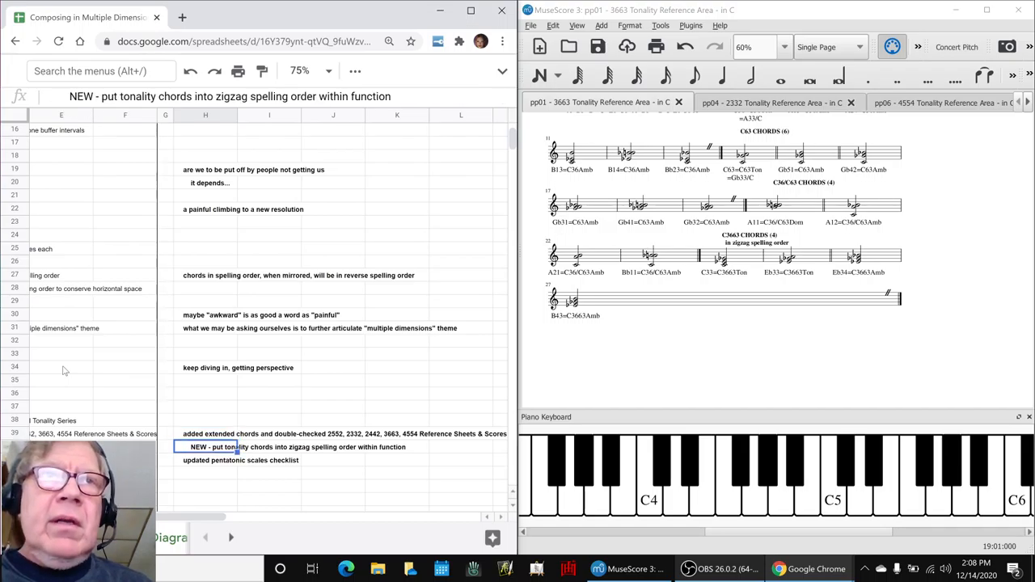
pyautogui.click(239, 460)
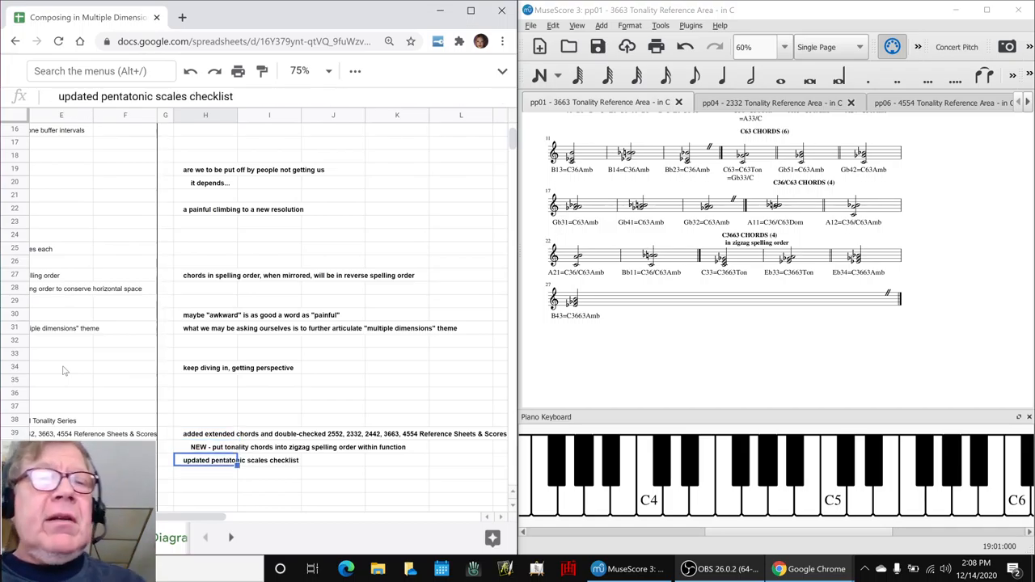
pyautogui.press('alt+tab')
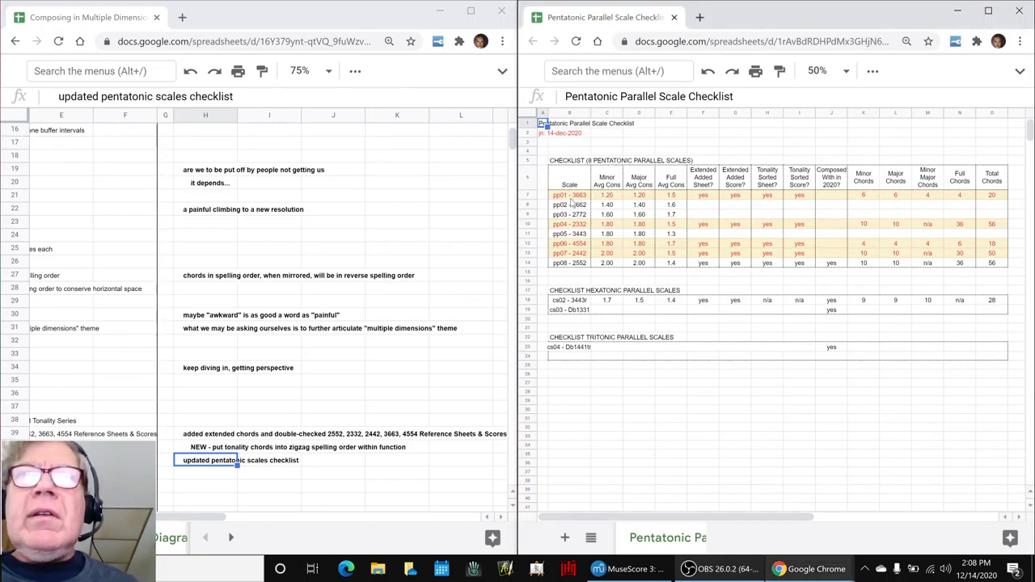
pyautogui.click(570, 195)
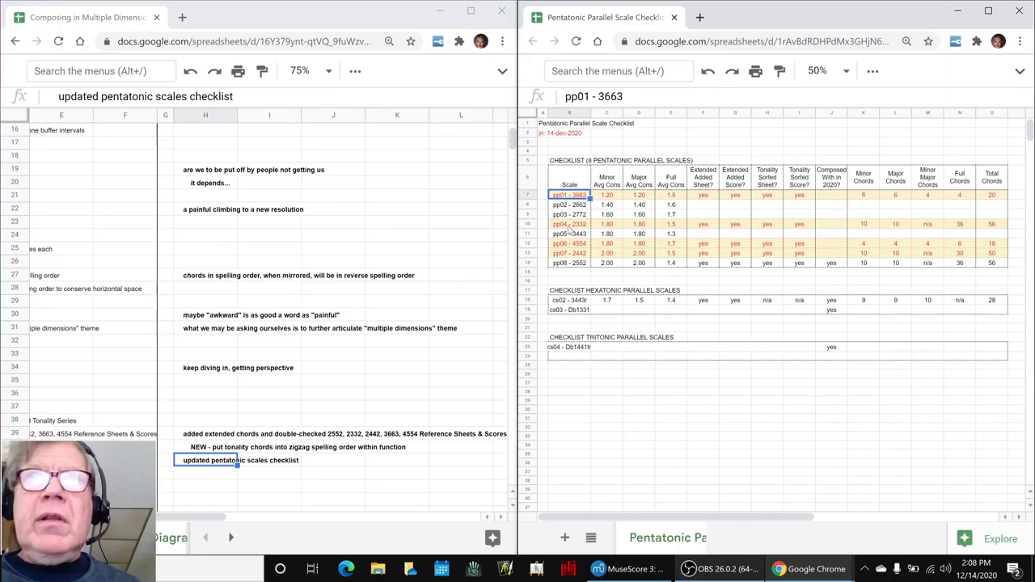
pyautogui.click(570, 243)
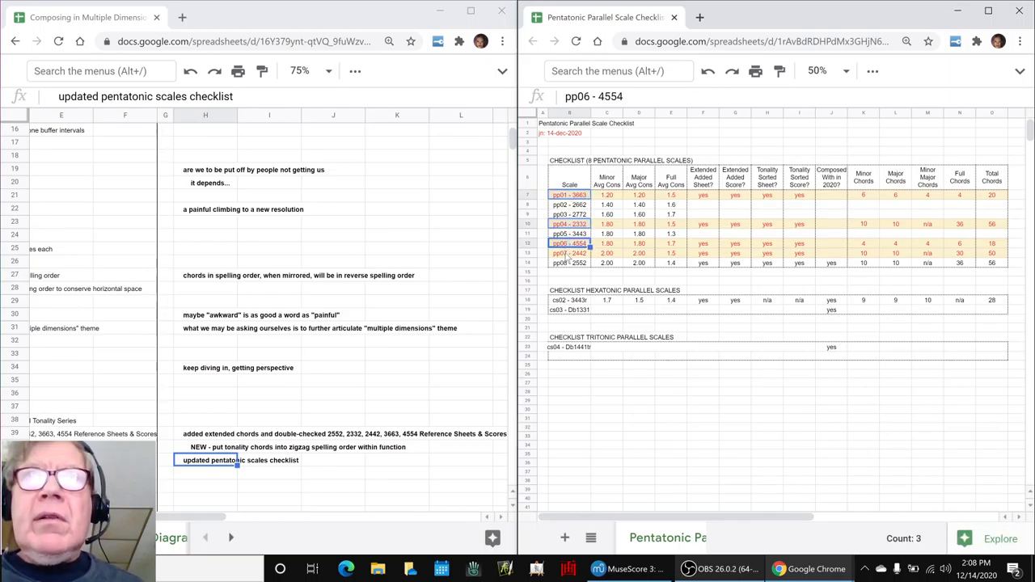
pyautogui.click(569, 252)
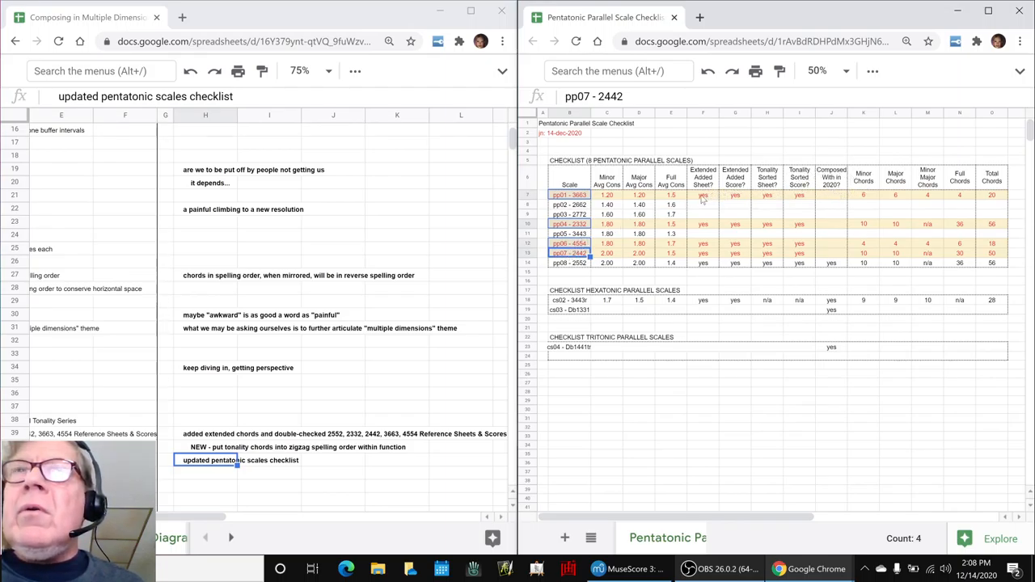
pyautogui.click(735, 195)
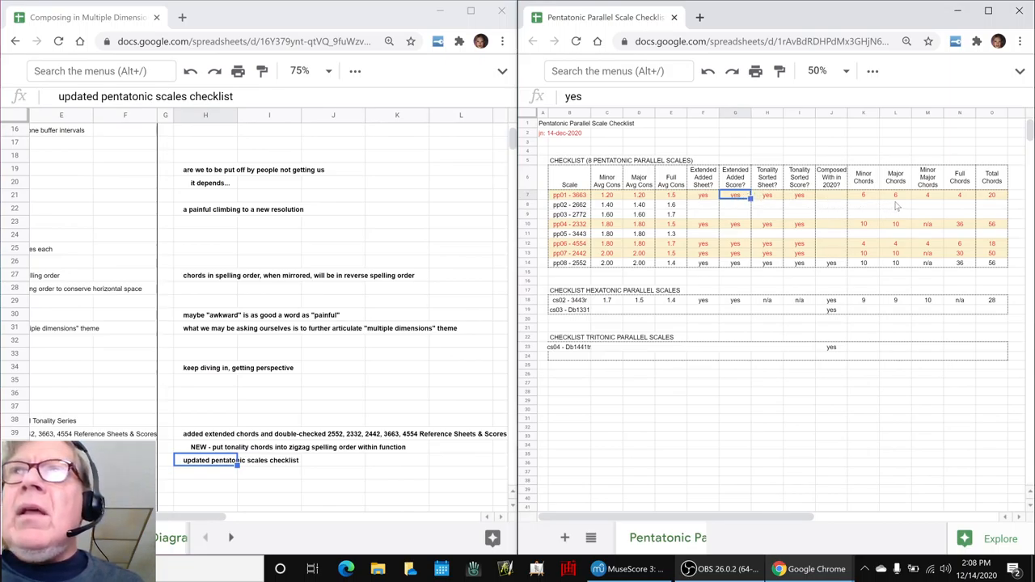
pyautogui.click(992, 195)
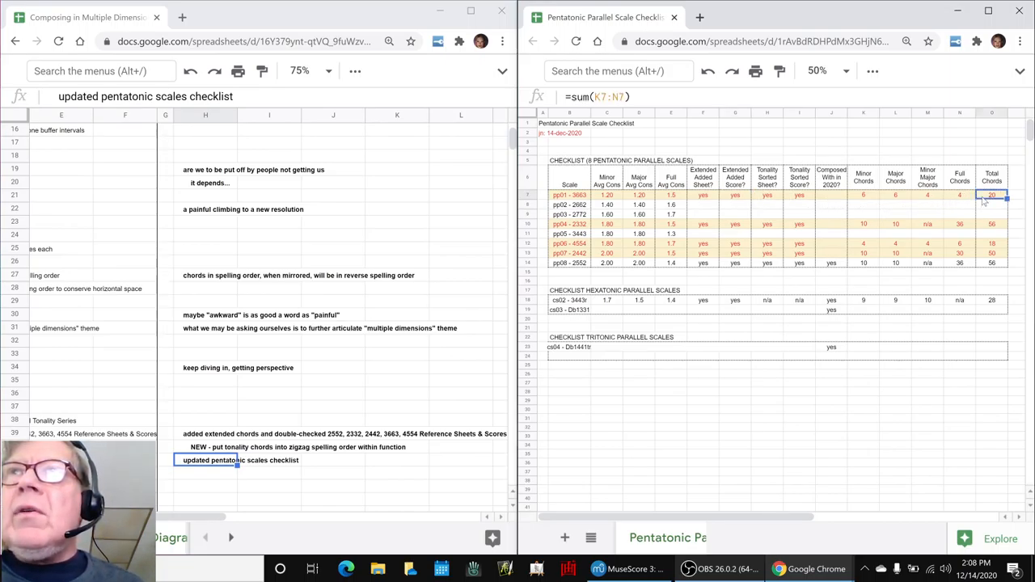
pyautogui.click(992, 223)
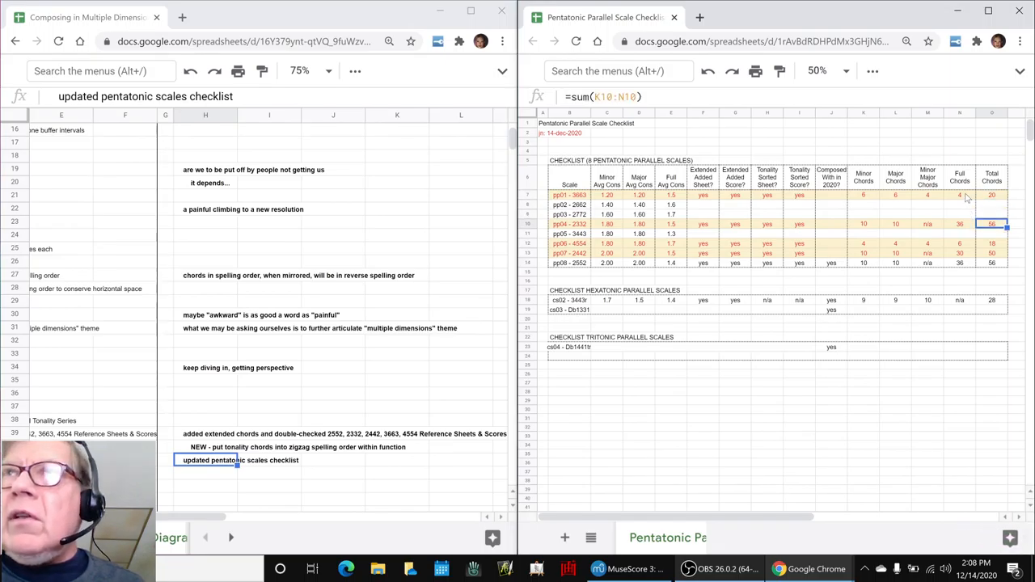
pyautogui.click(992, 252)
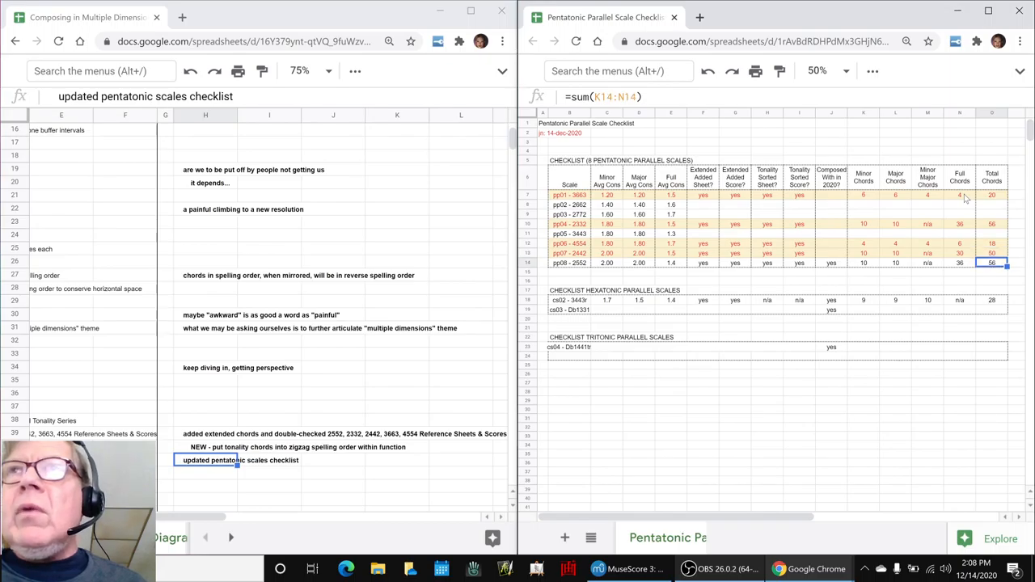
pyautogui.click(992, 213)
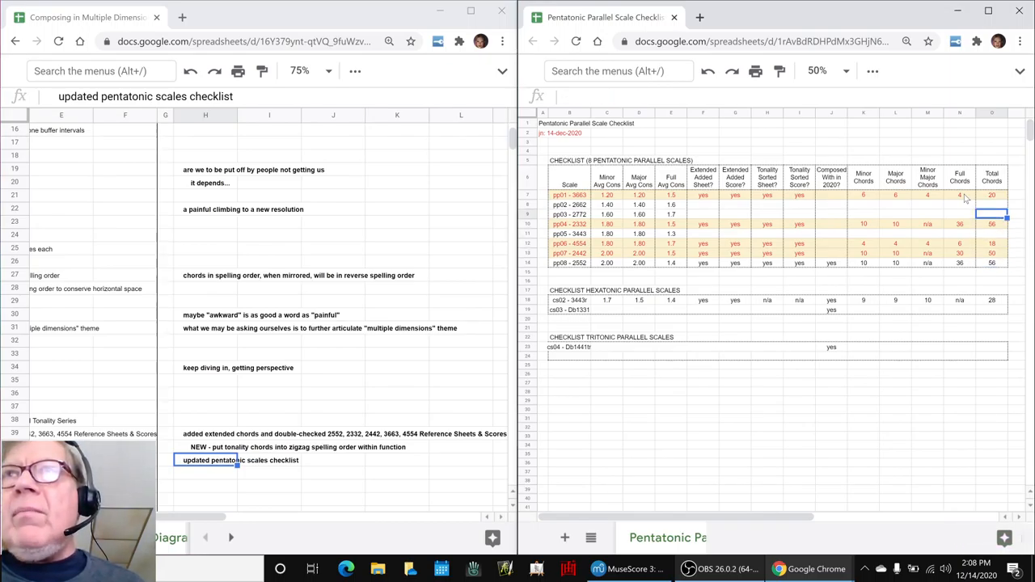
pyautogui.click(992, 224)
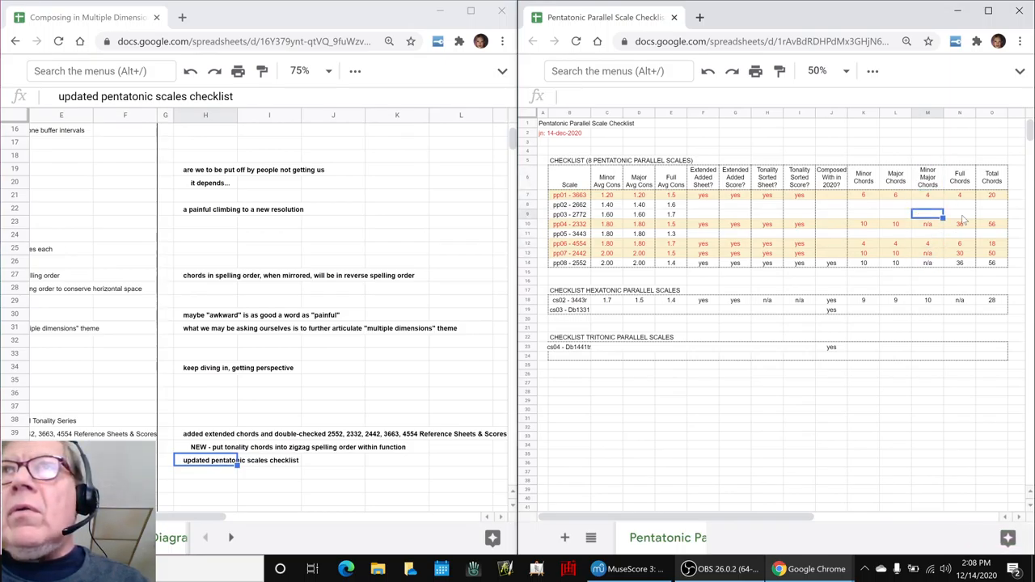
pyautogui.click(863, 223)
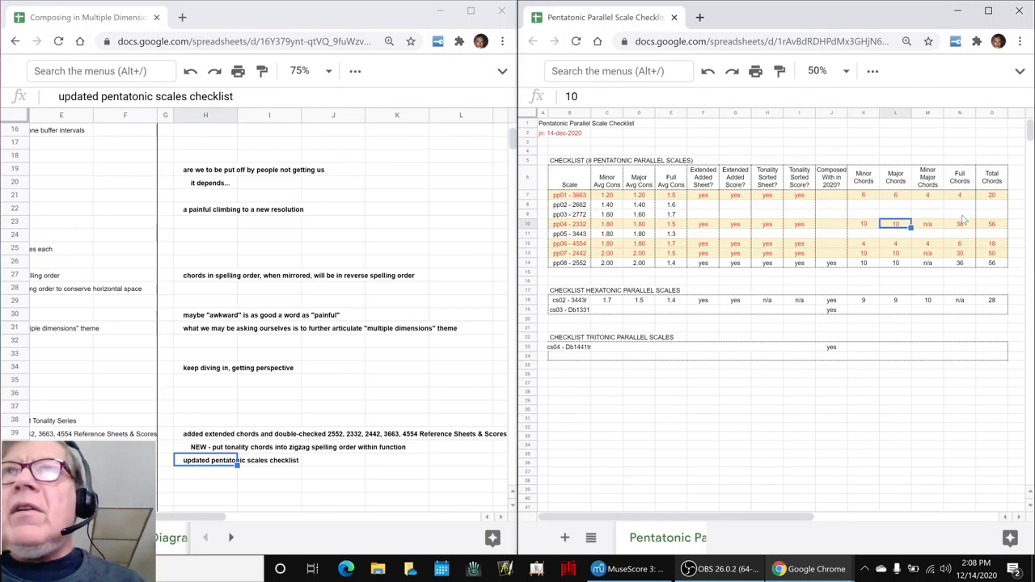
pyautogui.click(864, 242)
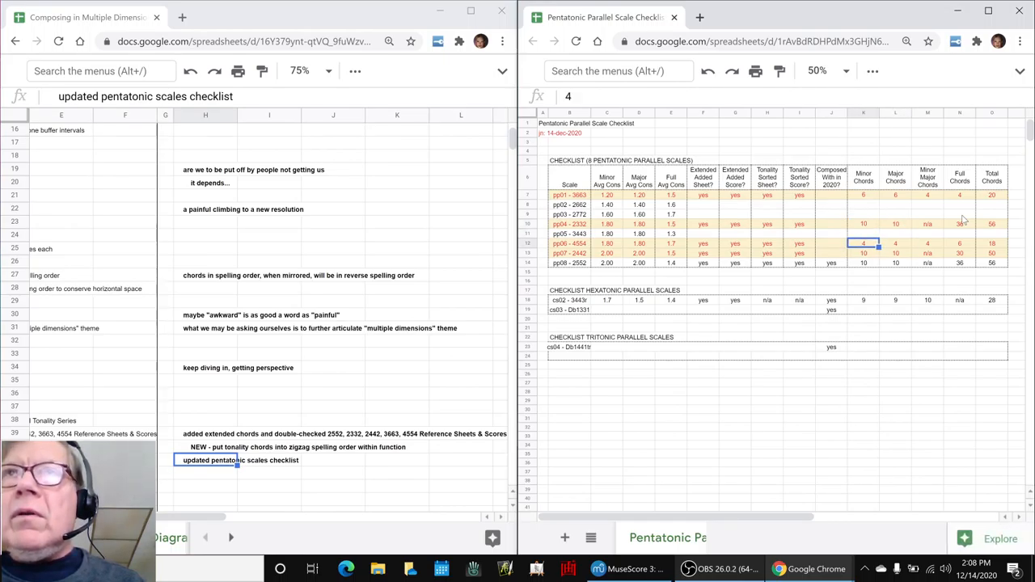
pyautogui.click(960, 252)
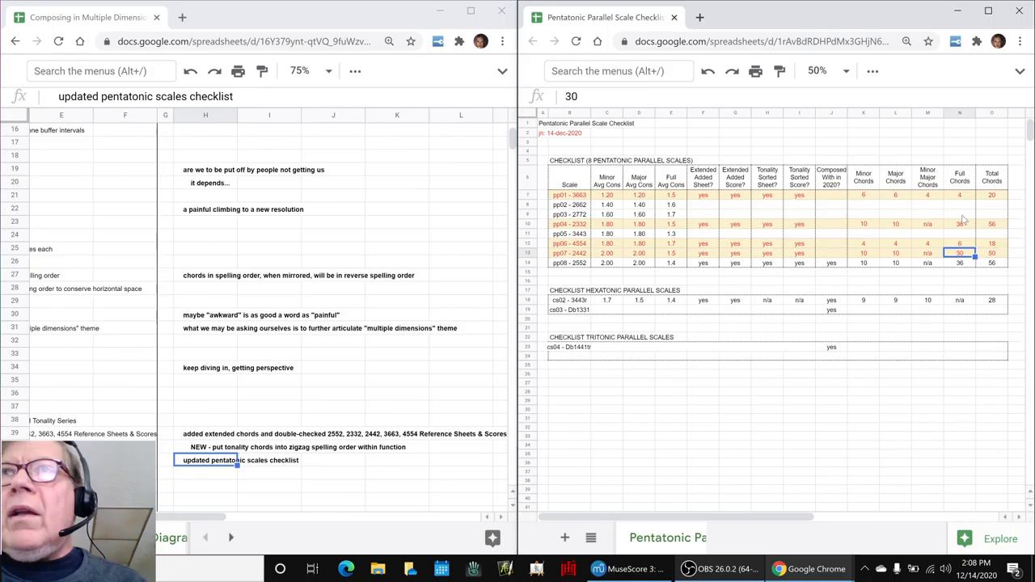
pyautogui.click(961, 223)
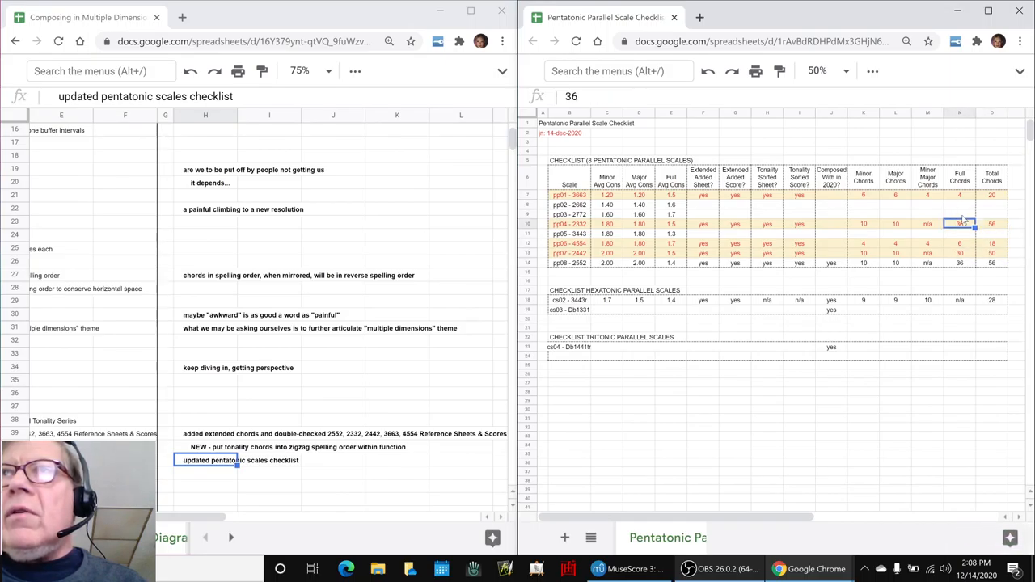
pyautogui.click(959, 243)
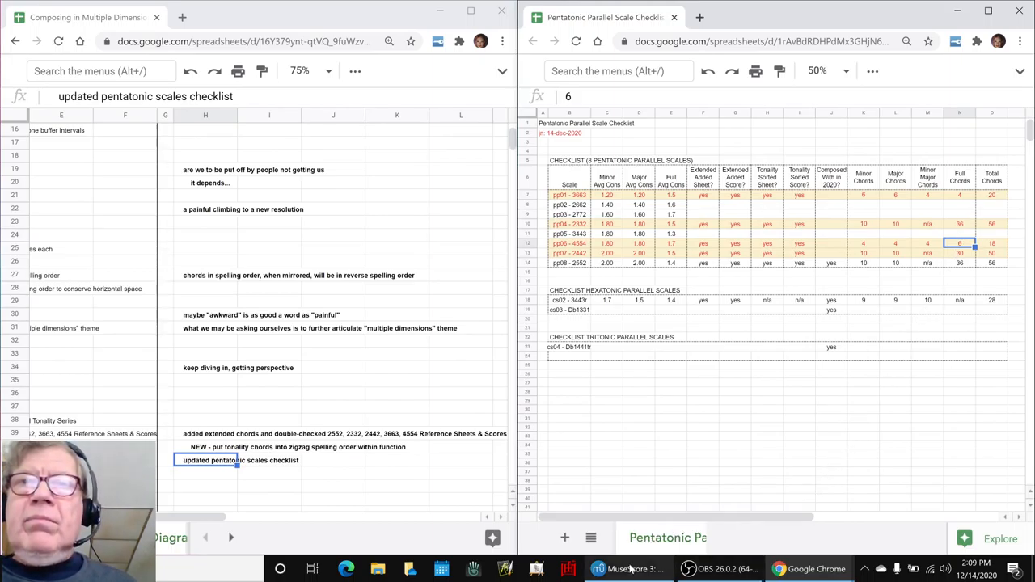
# Bring the MuseScore 3663 Tonality Reference Area score back into view from the taskbar
pyautogui.click(629, 569)
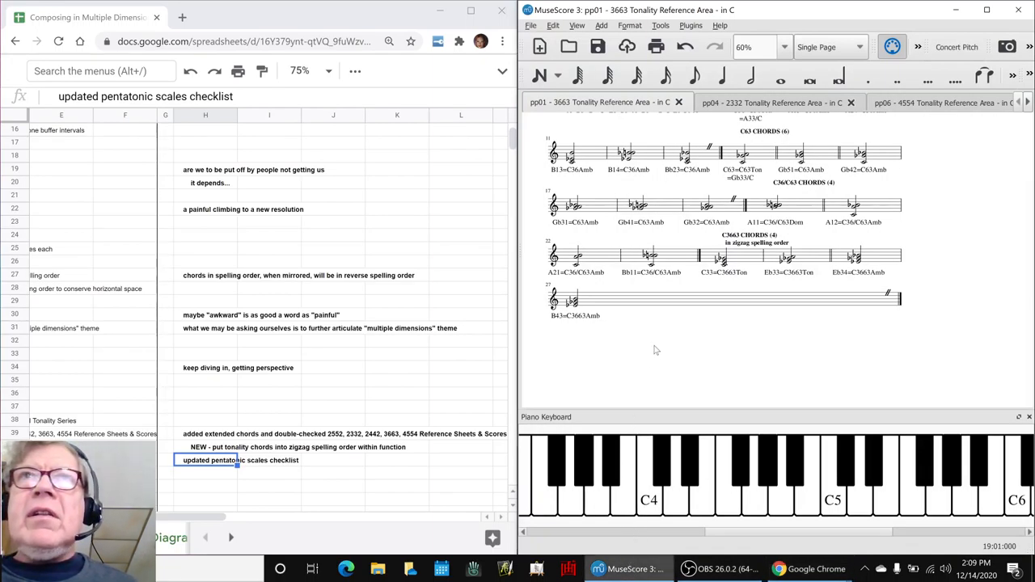
pyautogui.moveTo(709, 285)
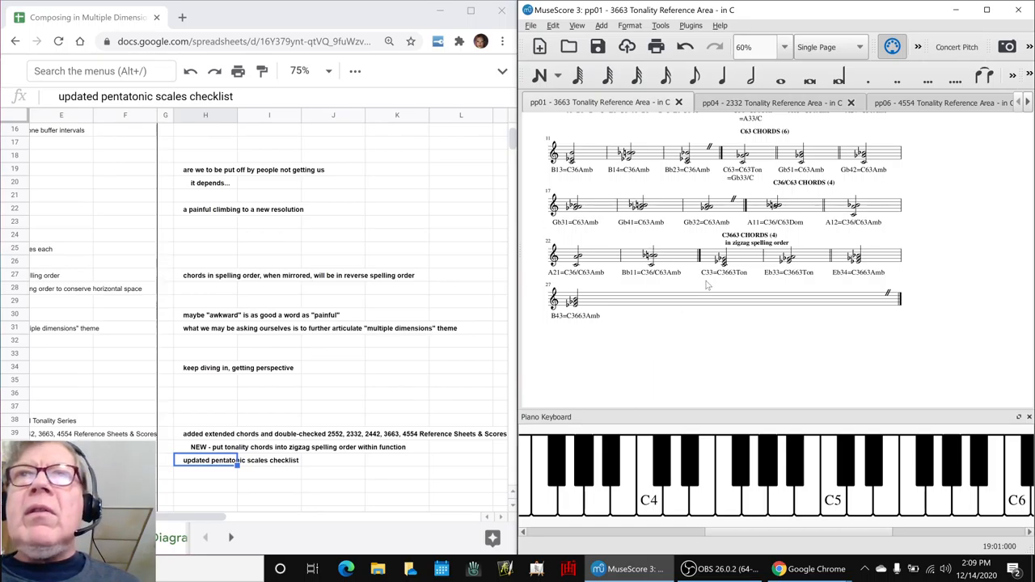
pyautogui.click(722, 257)
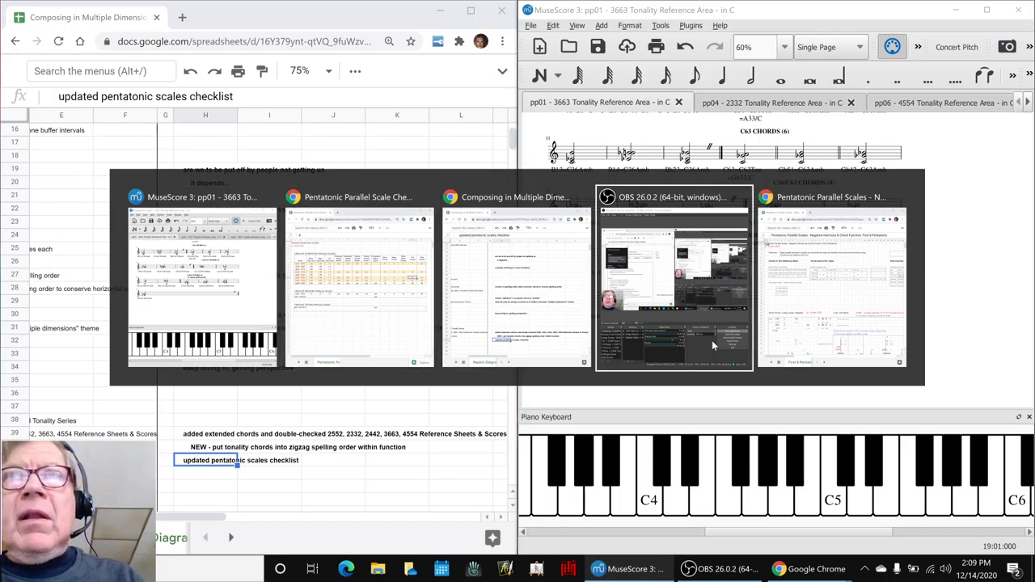
# Switch to the First 8 Pentatonic reference sheet and inspect entries in its scale chords table
pyautogui.click(831, 275)
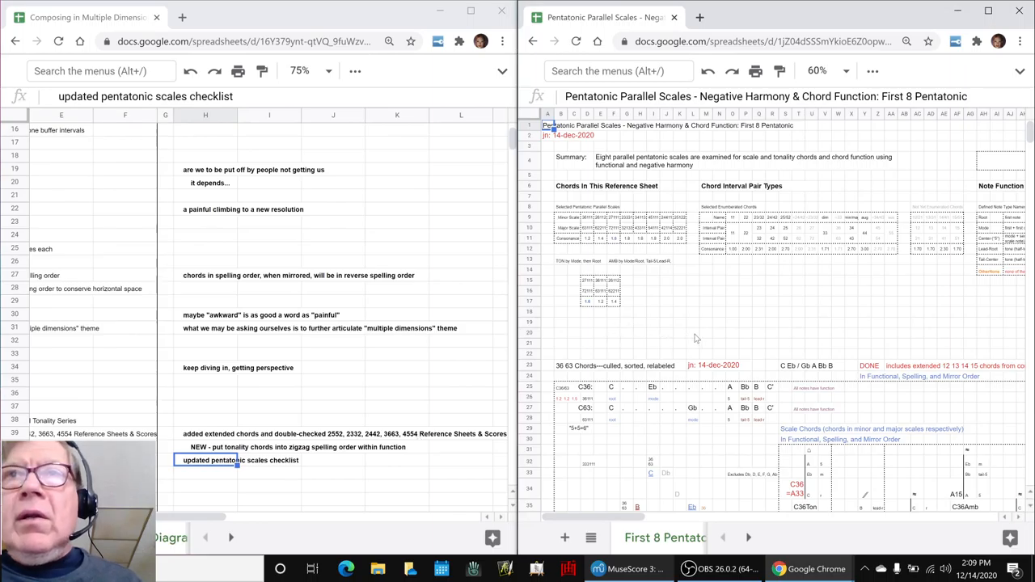
pyautogui.scroll(-3)
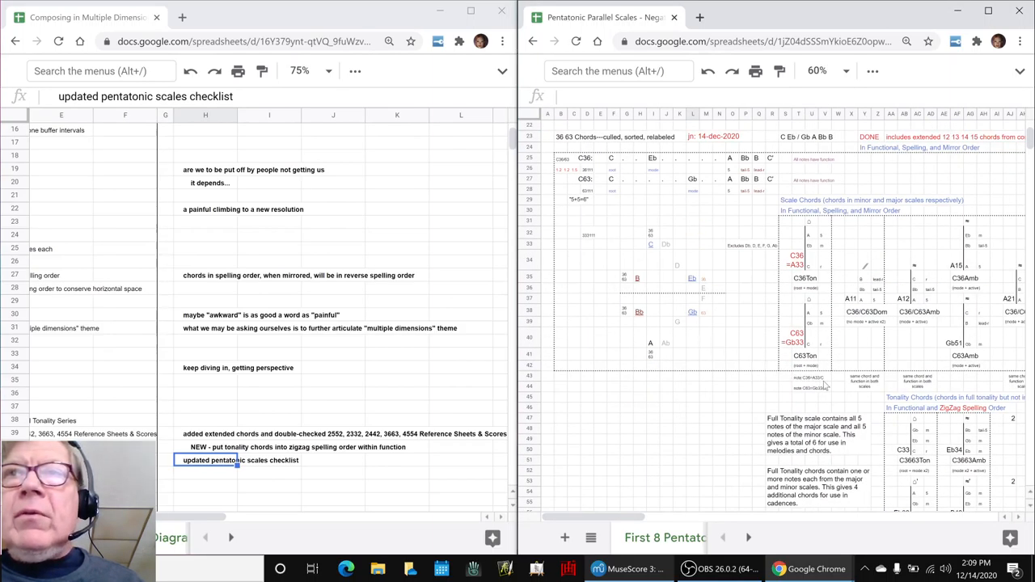
pyautogui.scroll(-3)
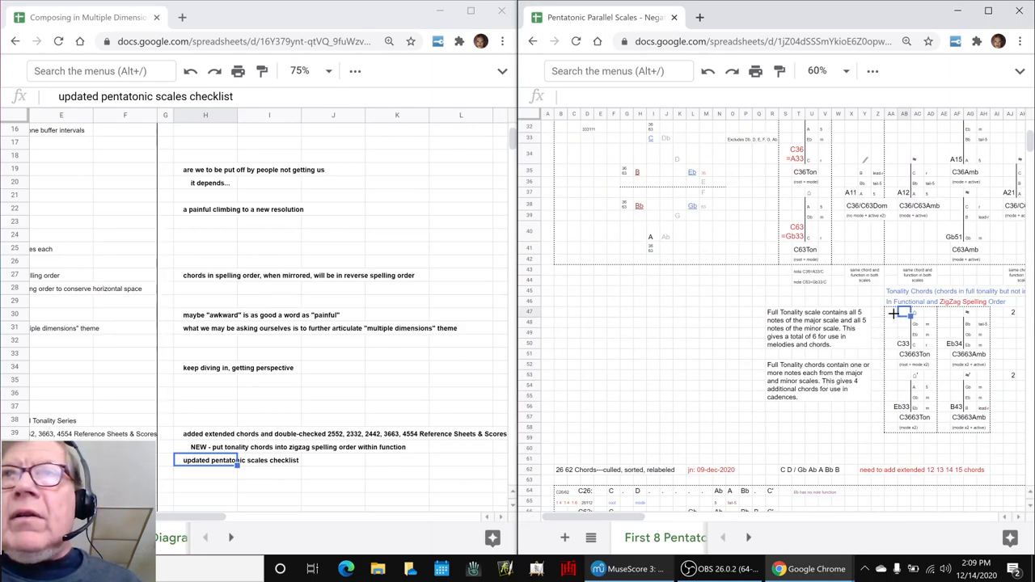
pyautogui.hscroll(3)
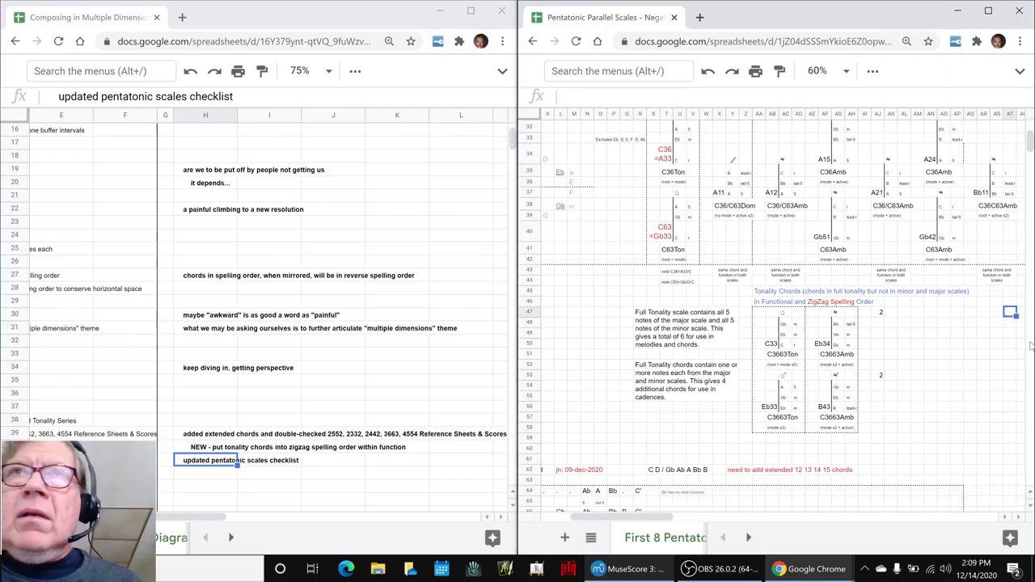
pyautogui.scroll(3)
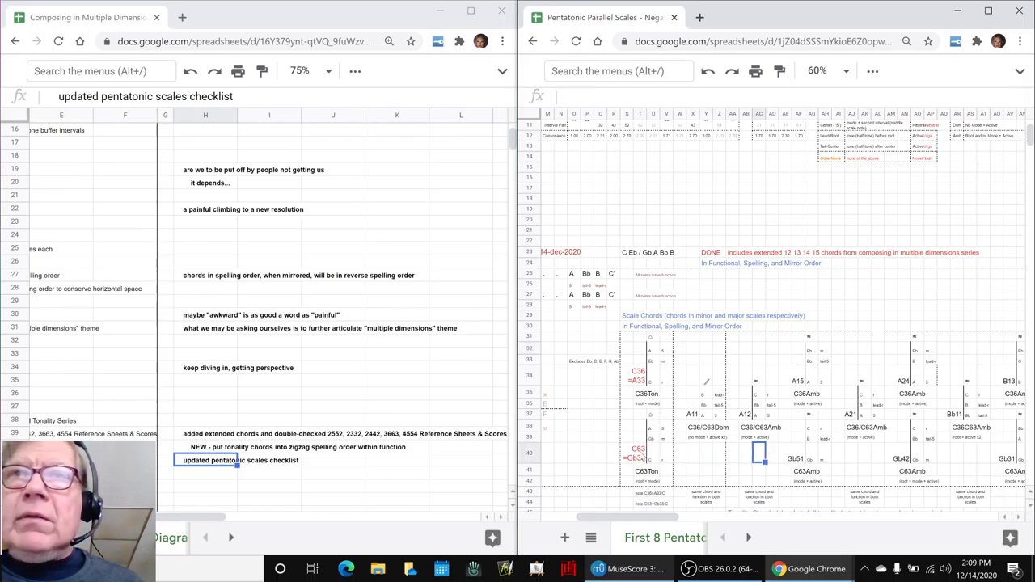
pyautogui.click(694, 393)
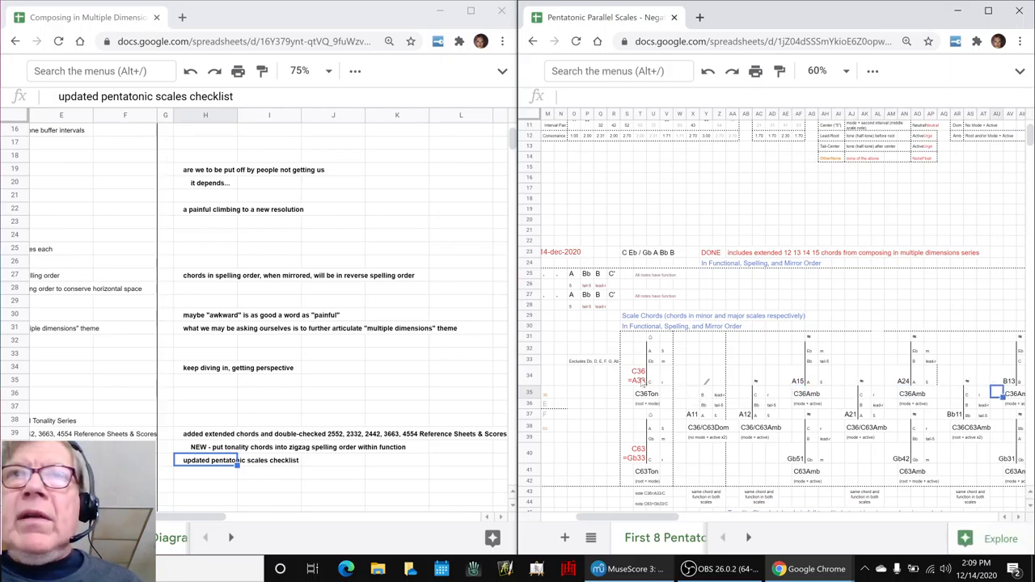
pyautogui.scroll(-3)
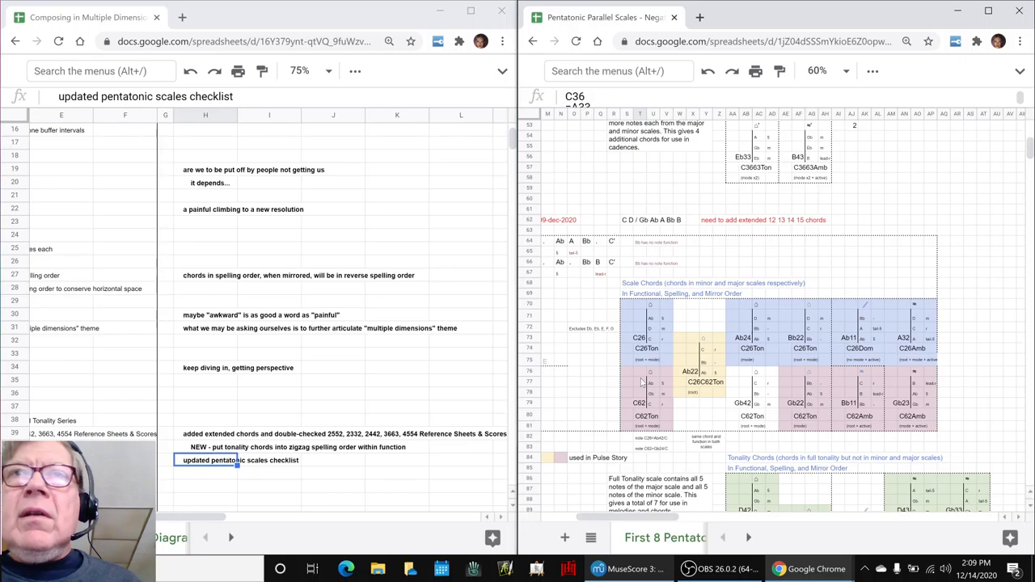
pyautogui.moveTo(641, 365)
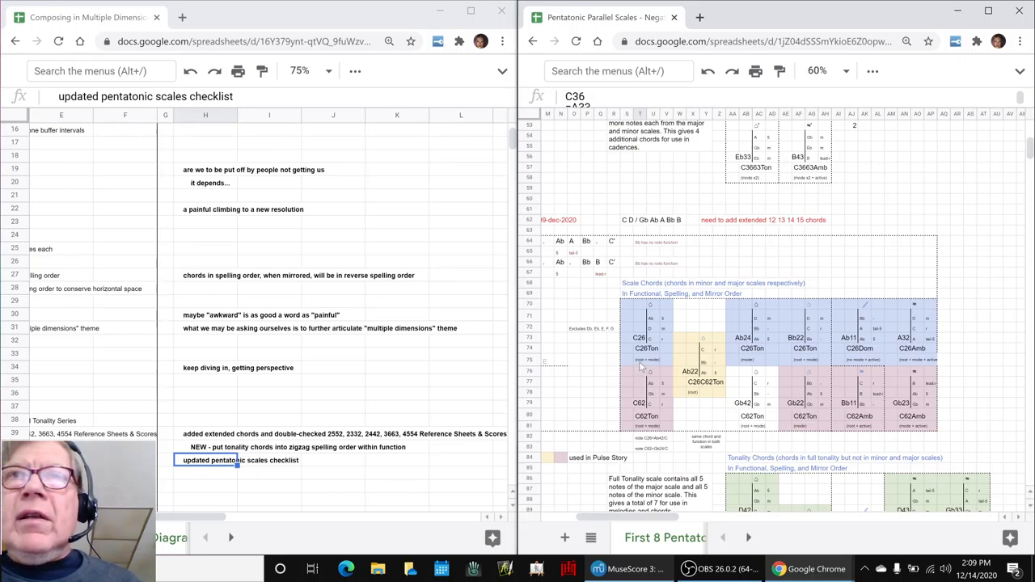
pyautogui.click(639, 338)
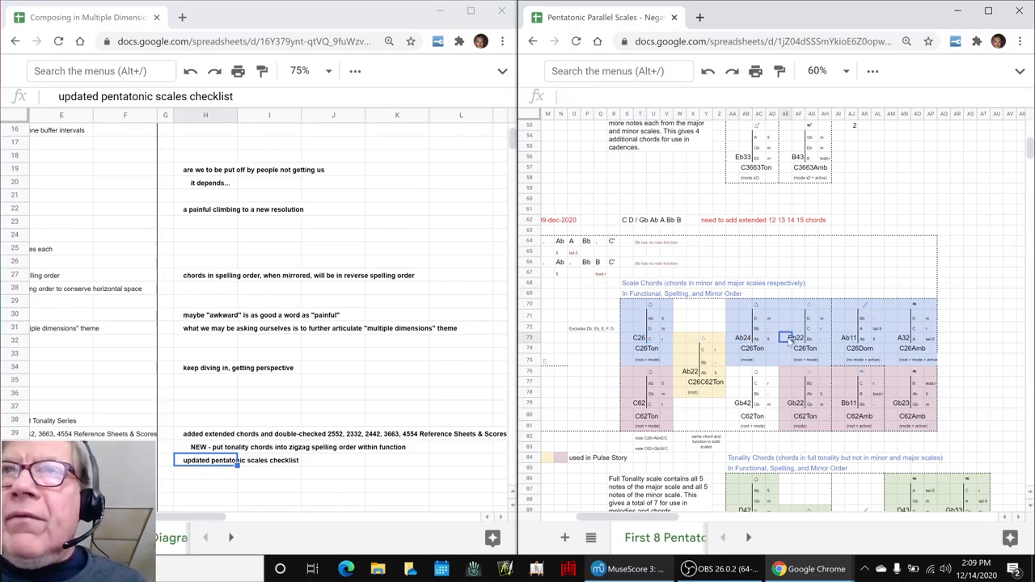
pyautogui.click(773, 350)
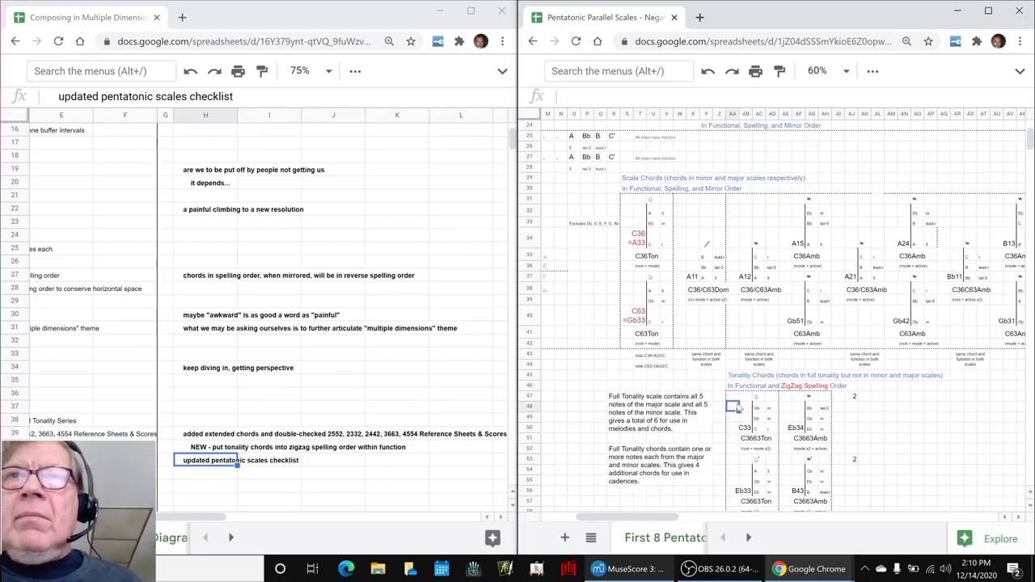
# Move down to the tonality chords table and check the Eb23 and Ab chord cells
pyautogui.scroll(-3)
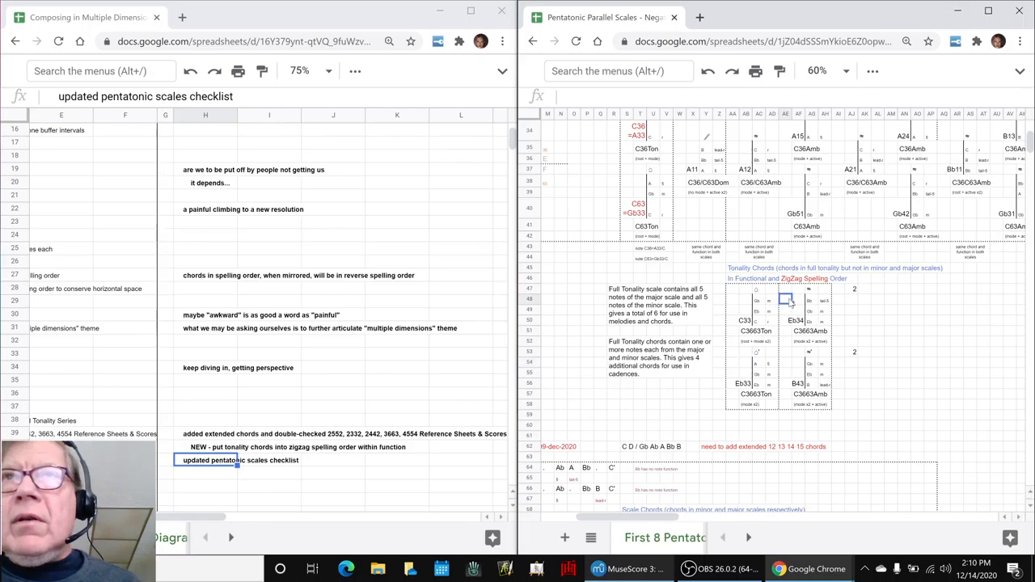
pyautogui.scroll(-3)
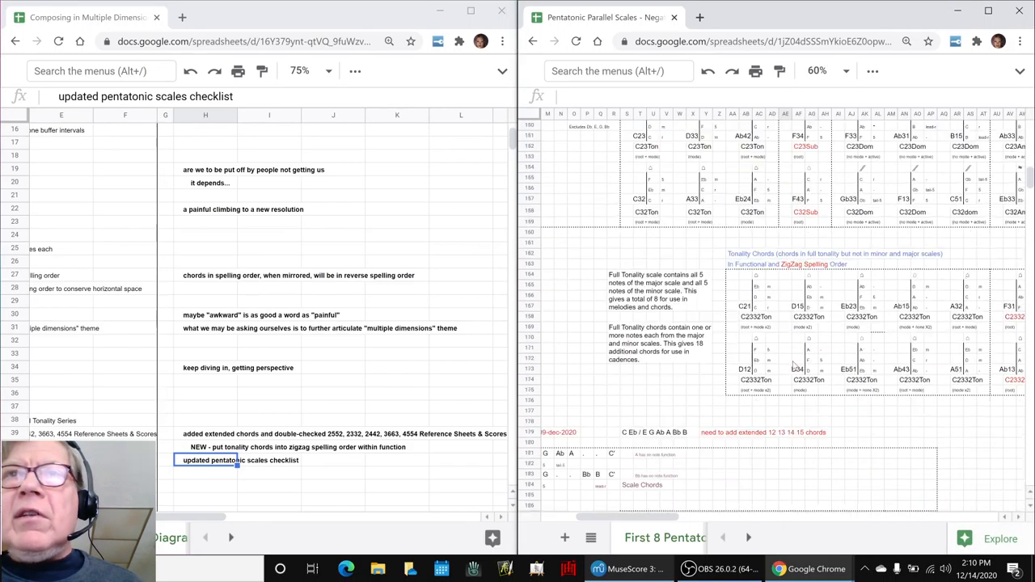
pyautogui.scroll(-3)
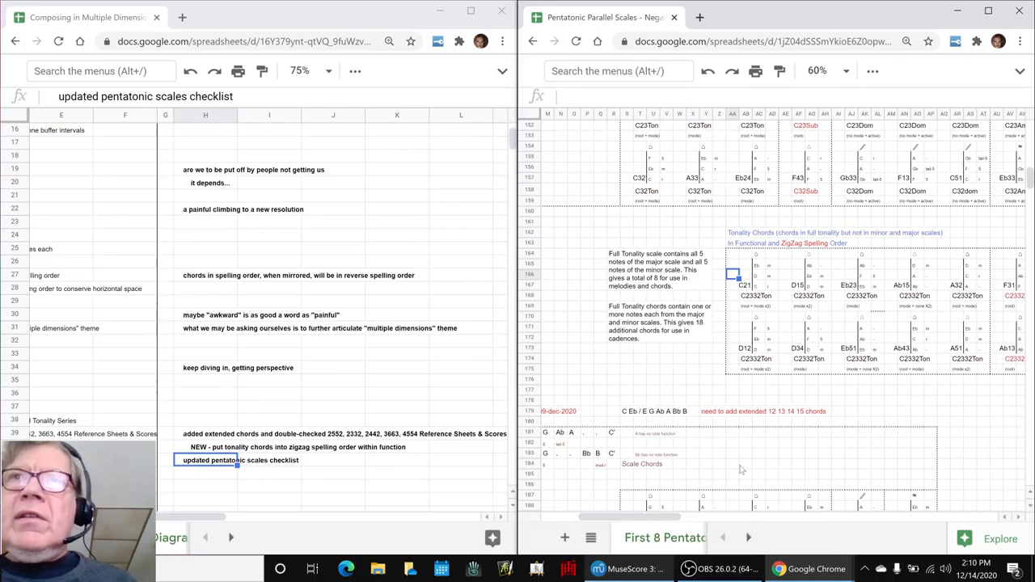
pyautogui.click(745, 285)
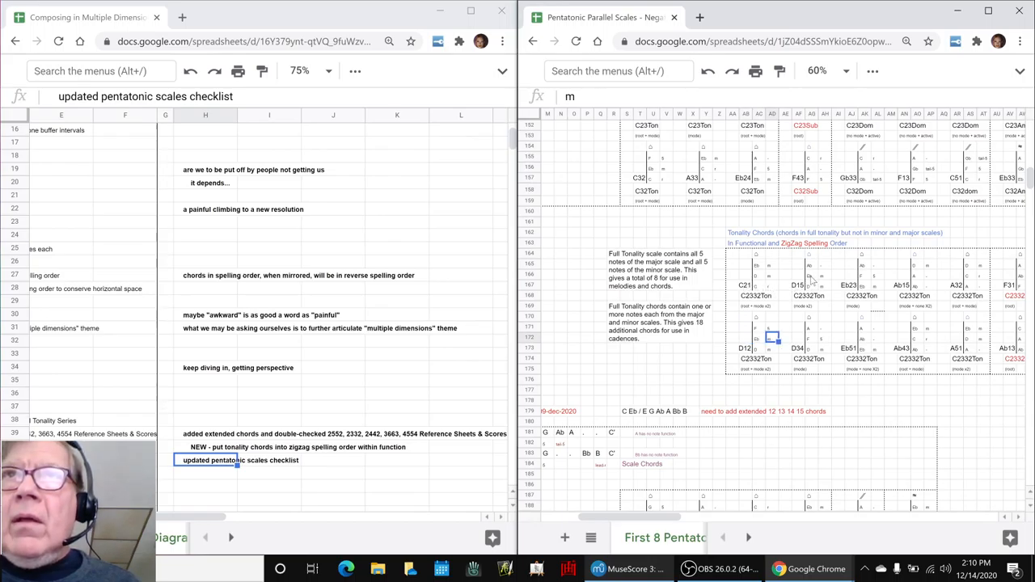
pyautogui.click(850, 285)
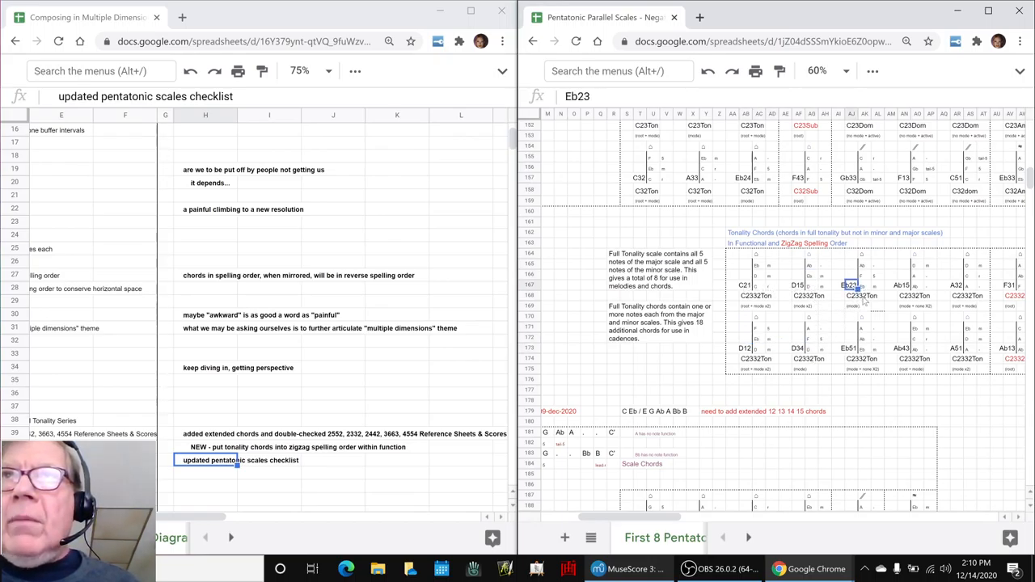
pyautogui.click(915, 353)
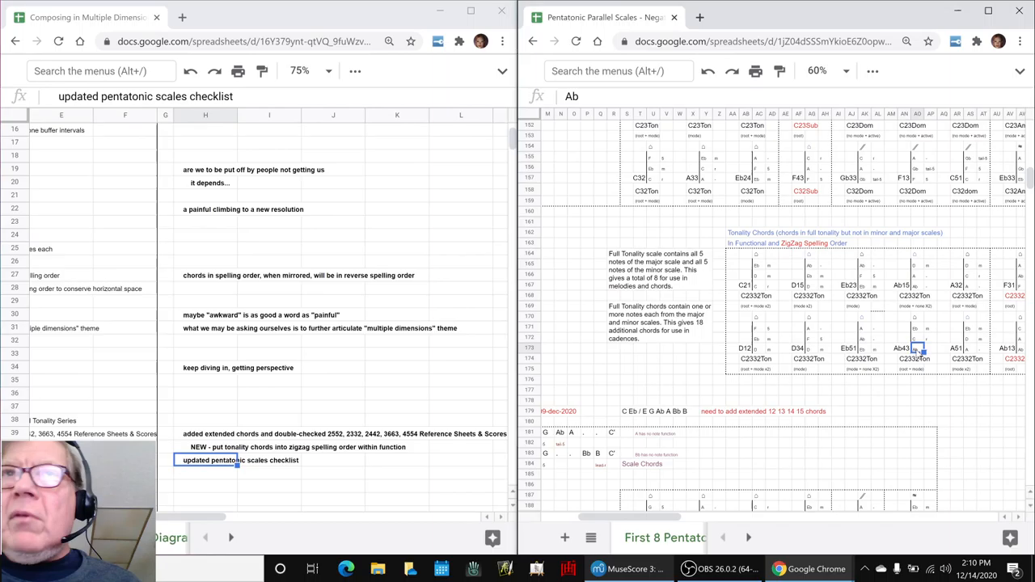
pyautogui.moveTo(898, 343)
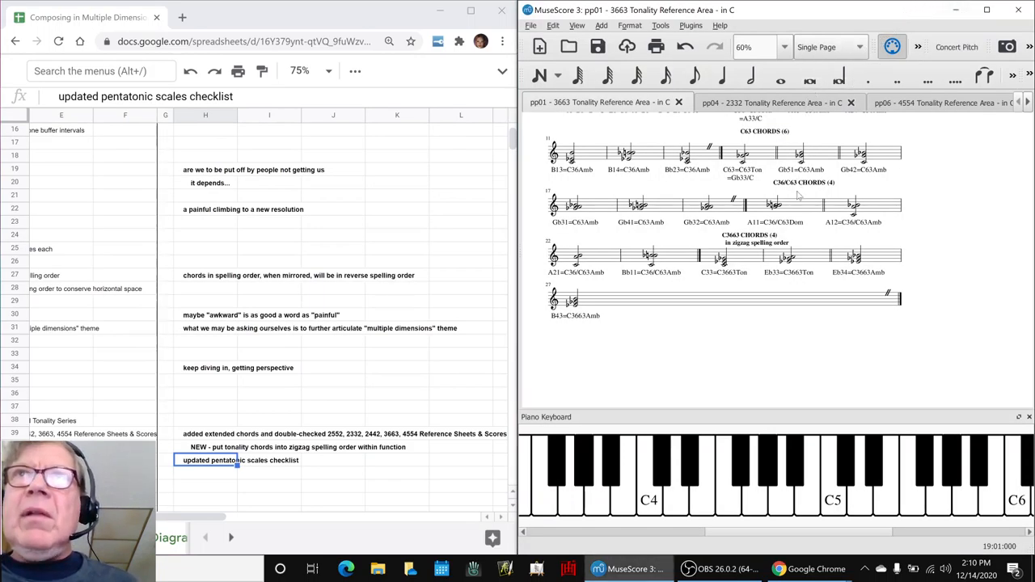
pyautogui.click(720, 256)
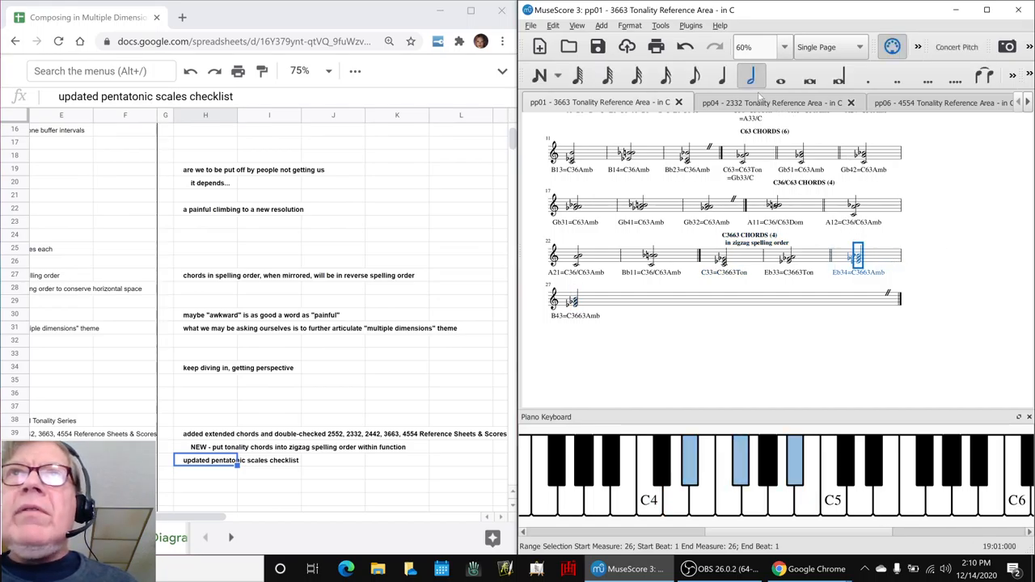
pyautogui.scroll(3)
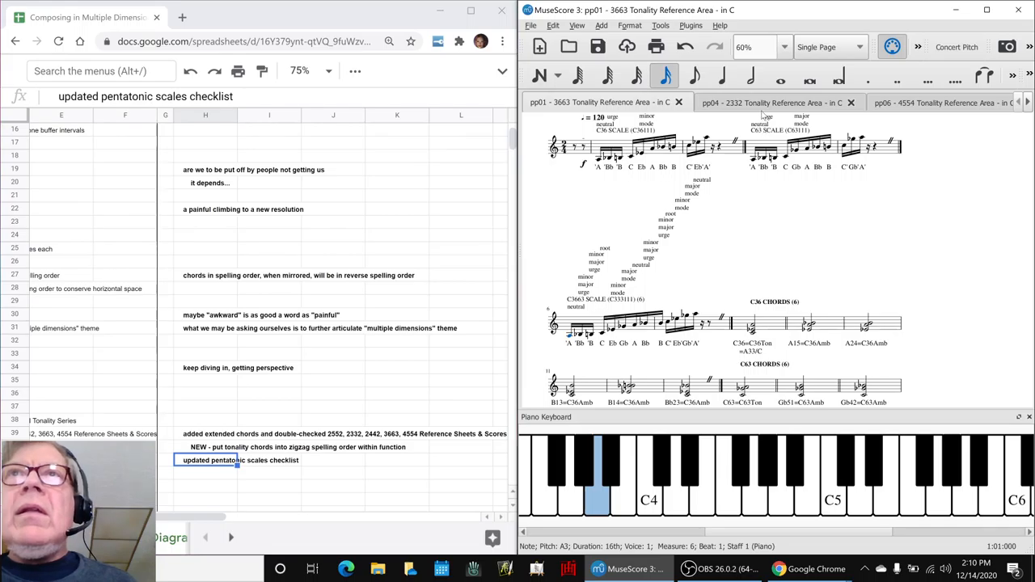
pyautogui.click(773, 102)
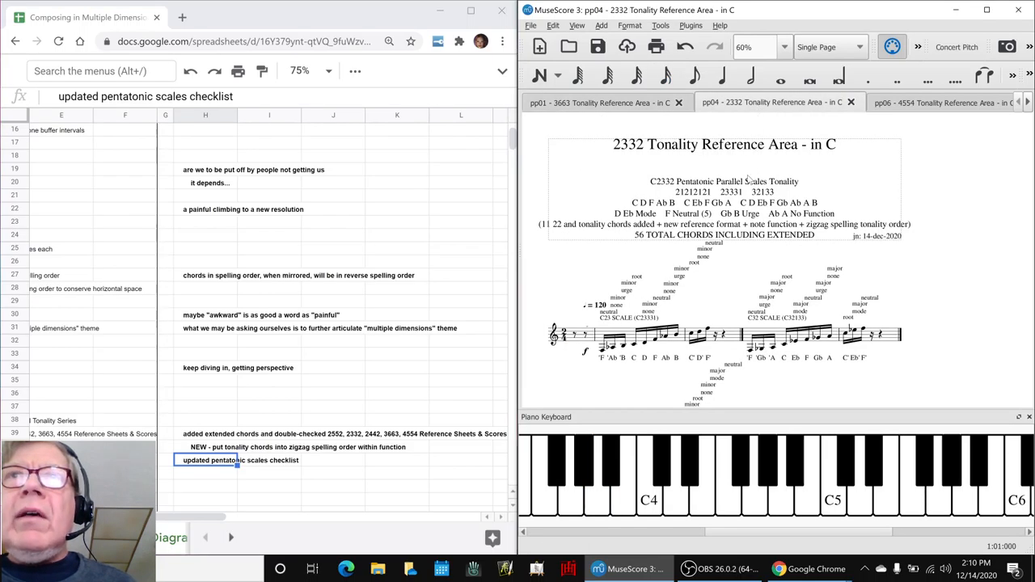
pyautogui.scroll(-3)
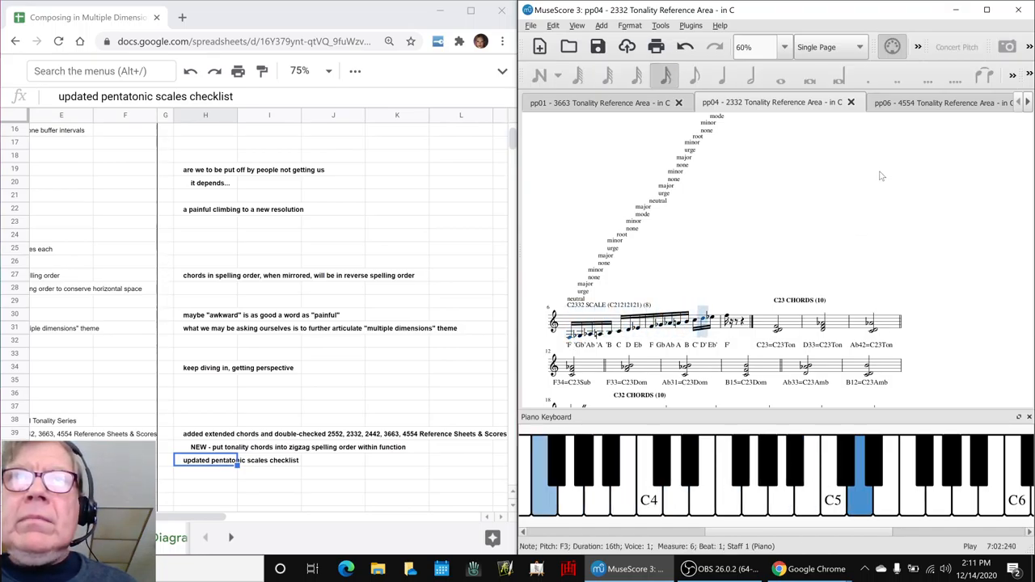
pyautogui.scroll(-3)
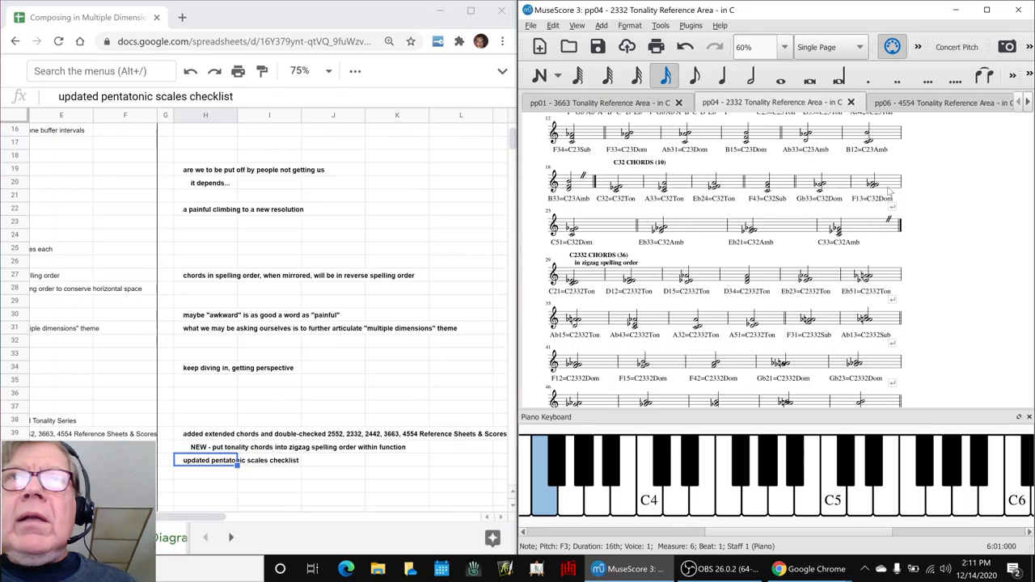
pyautogui.scroll(-3)
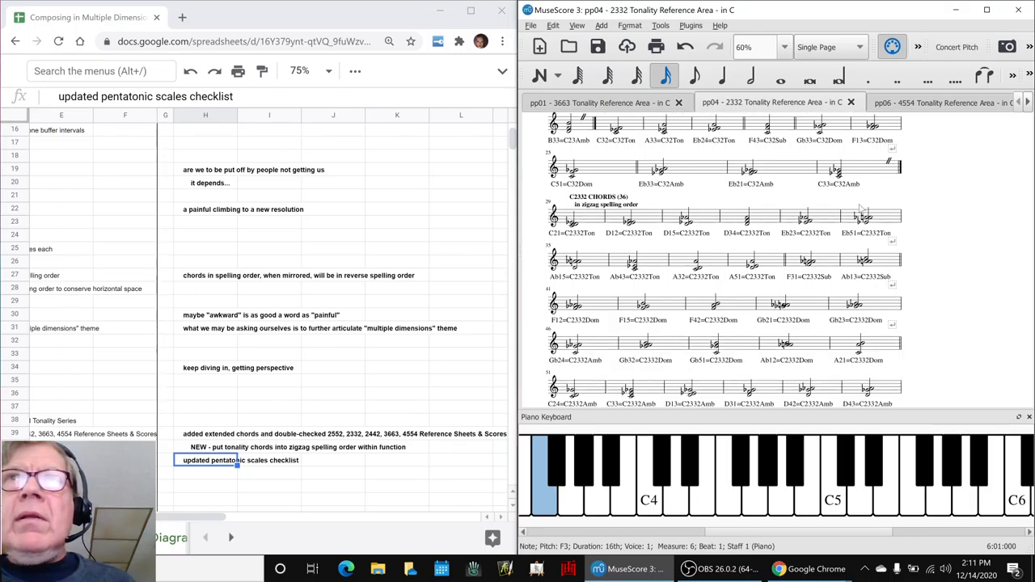
pyautogui.click(572, 219)
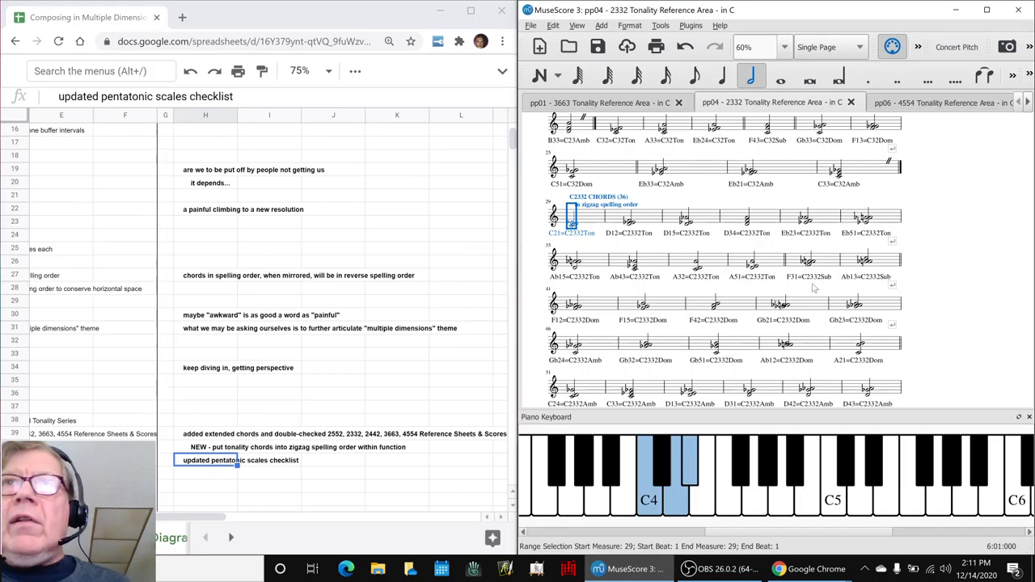
pyautogui.scroll(-3)
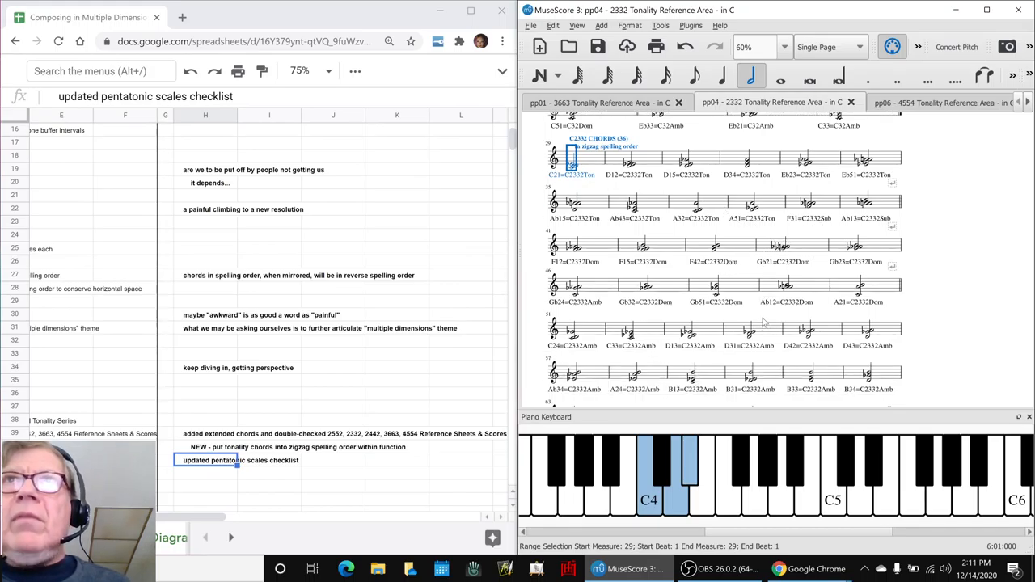
pyautogui.click(922, 102)
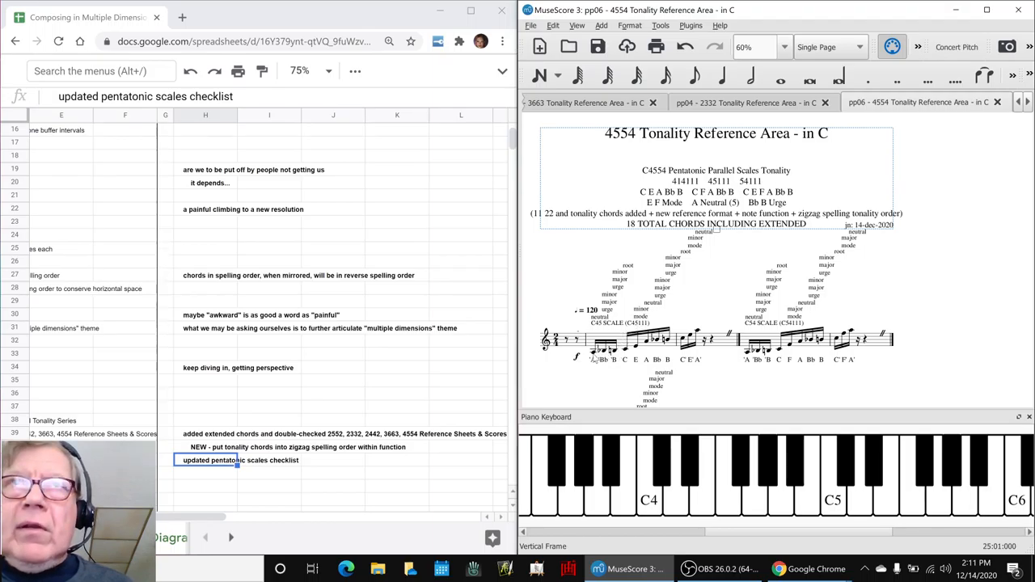
# Audition a couple of chords in the 4554 Tonality Reference Area score
pyautogui.click(663, 340)
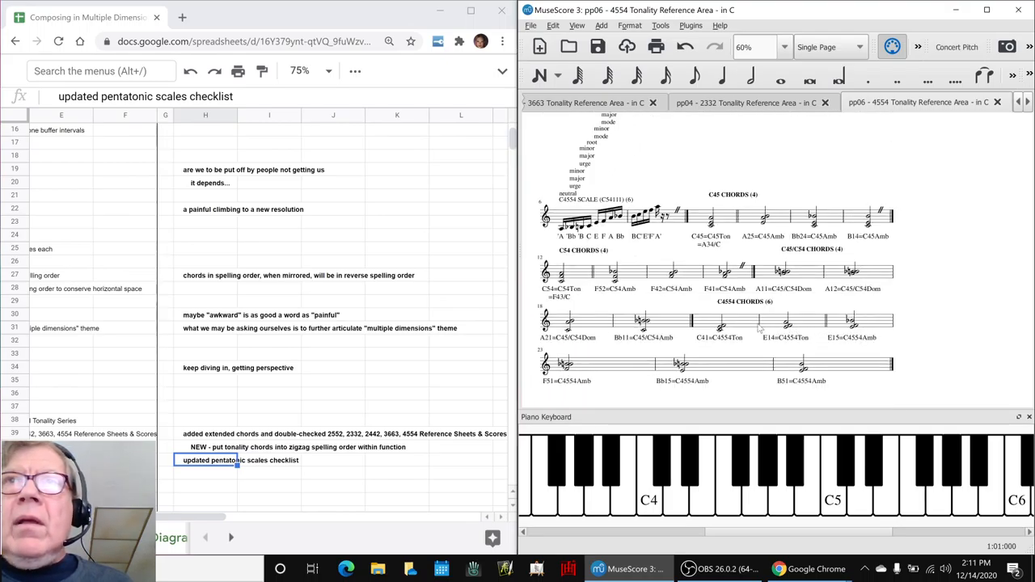
pyautogui.click(718, 320)
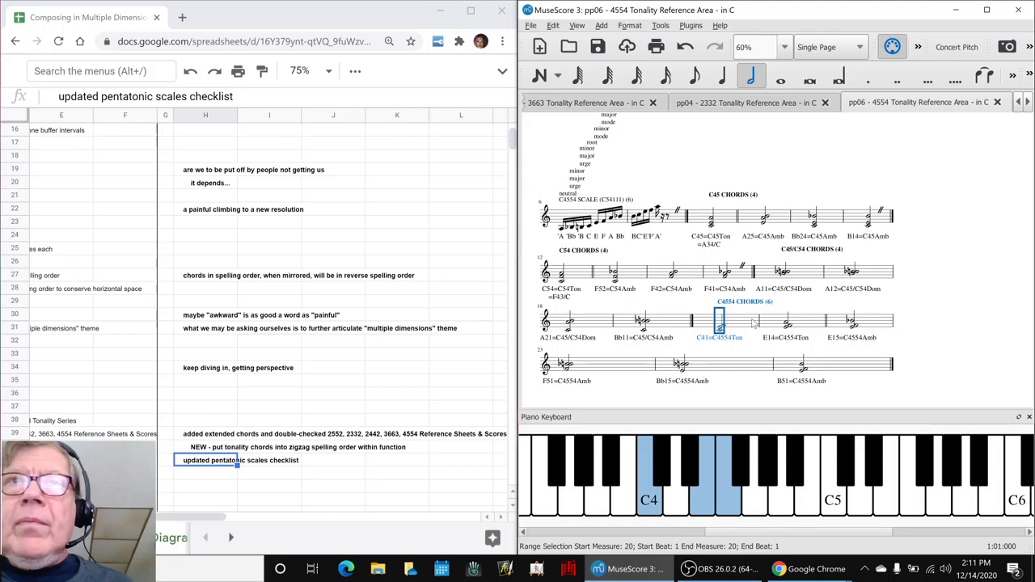
pyautogui.click(851, 321)
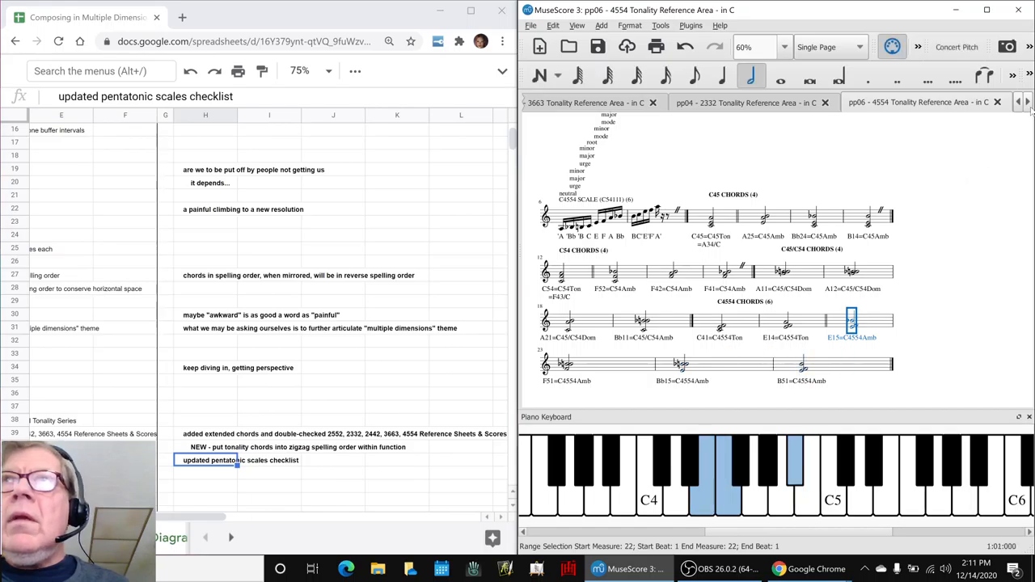
# Switch to the 2442 Tonality Reference Area score and audition one of its chords
pyautogui.click(923, 104)
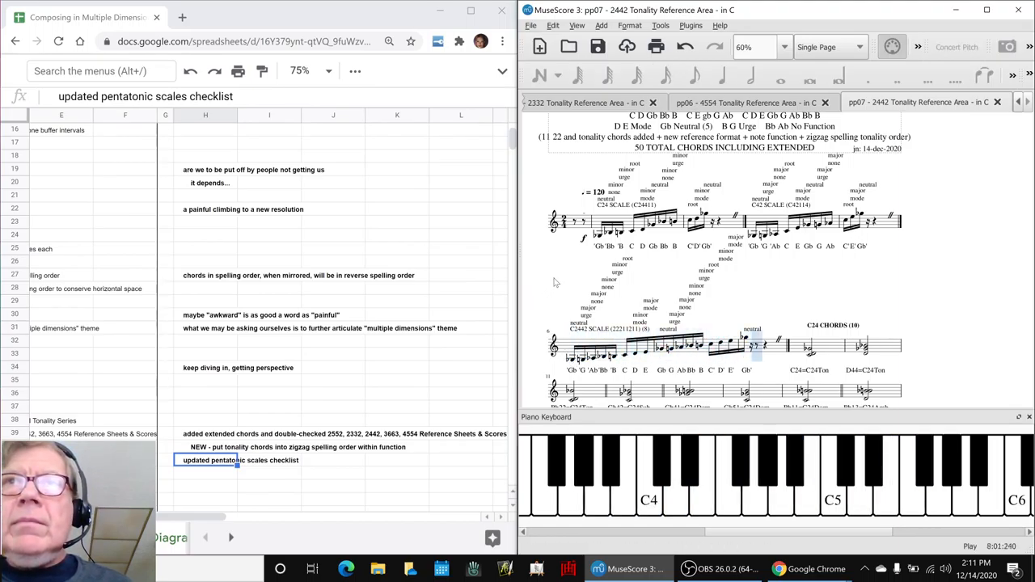
pyautogui.scroll(-3)
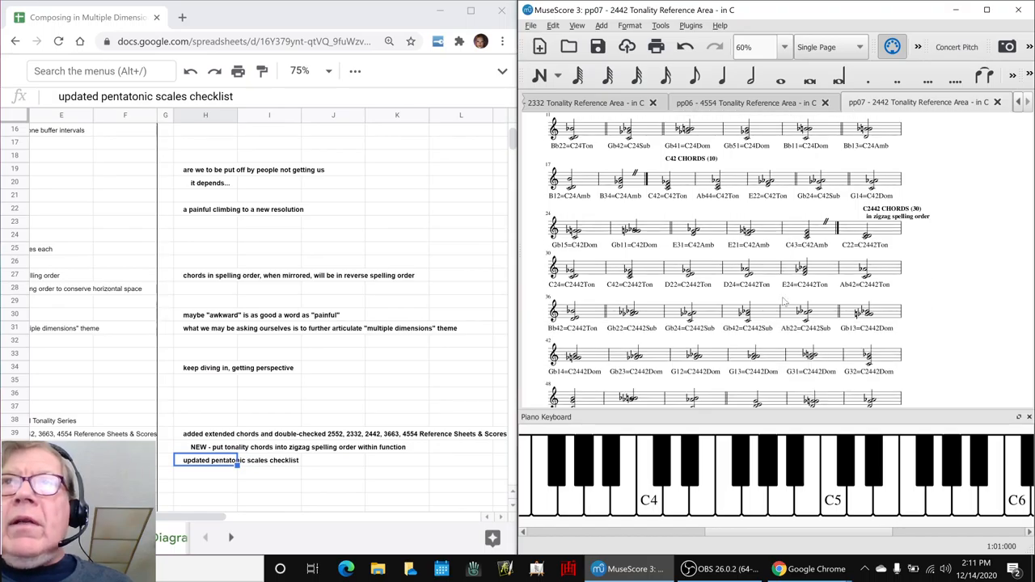
pyautogui.moveTo(870, 298)
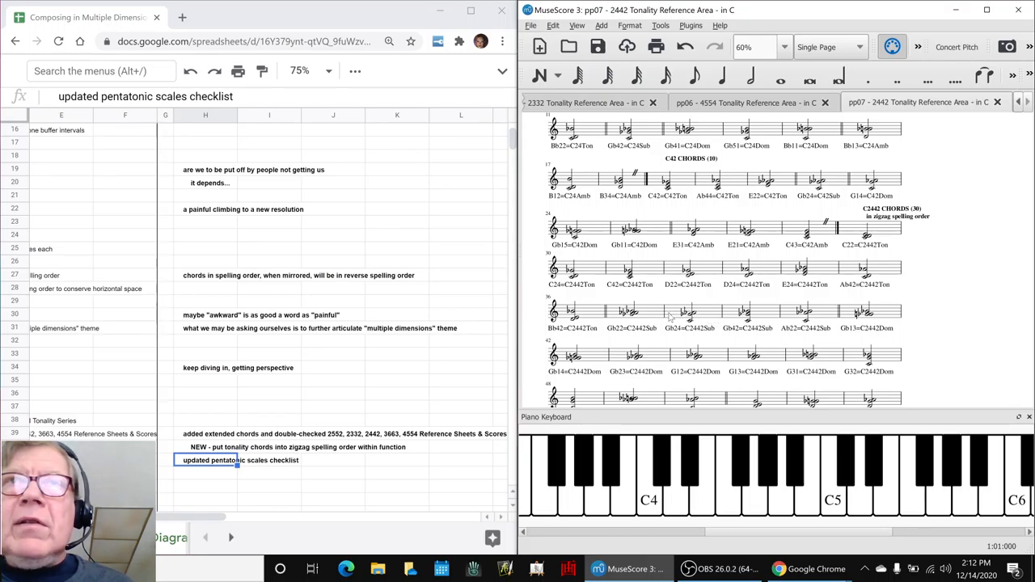
pyautogui.click(631, 314)
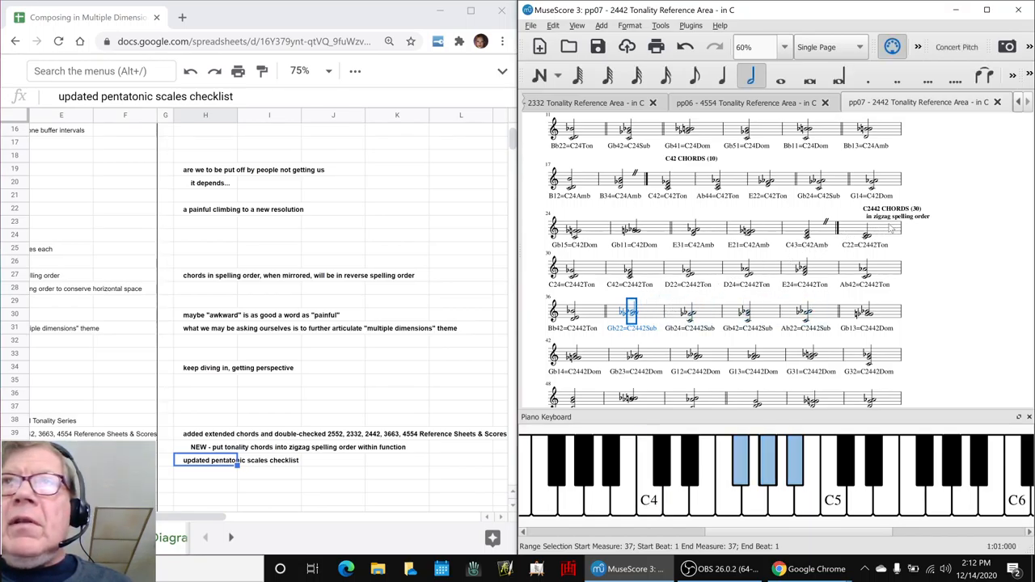
pyautogui.click(866, 235)
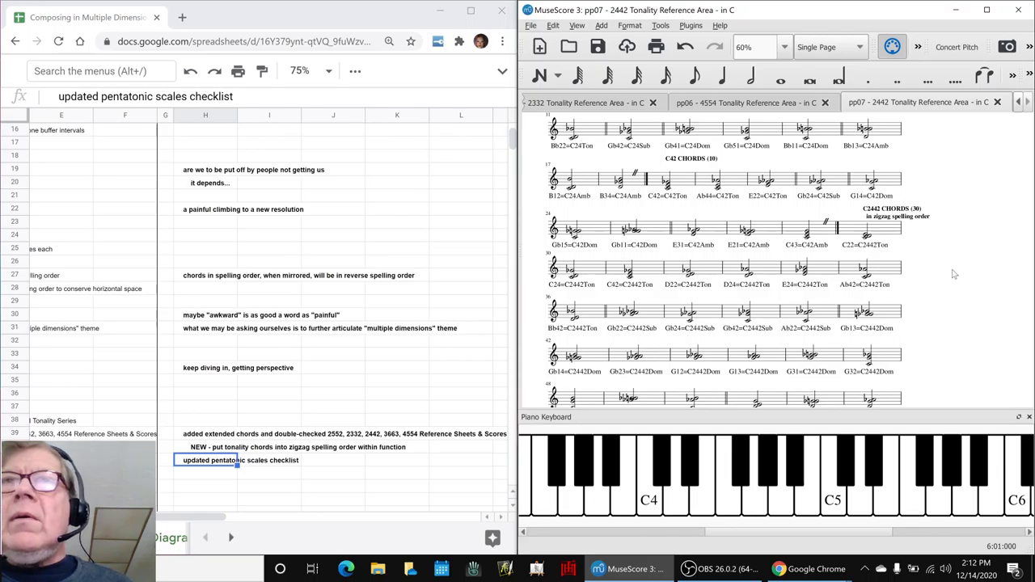
pyautogui.scroll(-3)
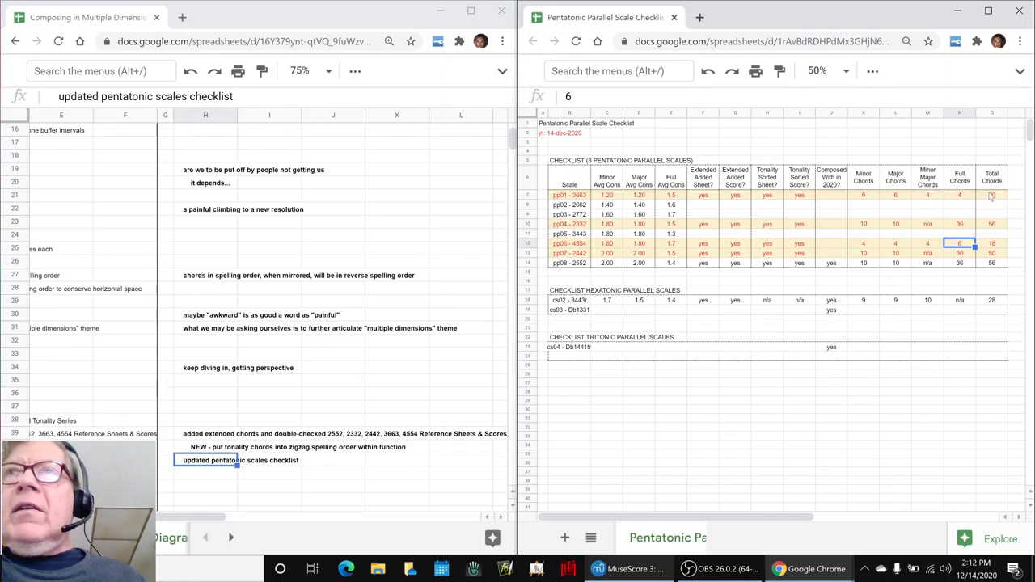
# Inspect the 4554 row's Total Chords cell holding the =sum(K12:N12) formula
pyautogui.click(993, 224)
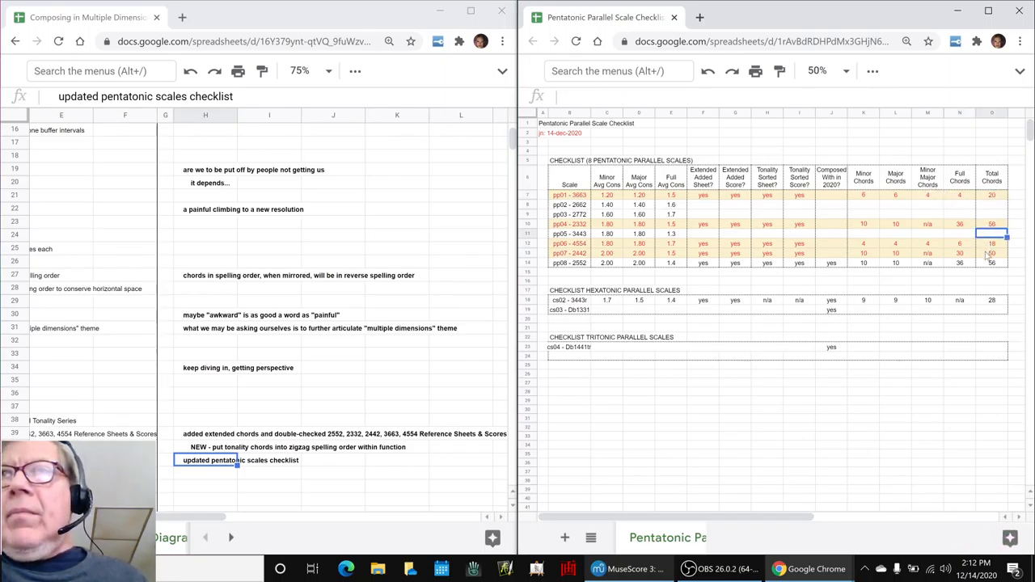
pyautogui.click(992, 243)
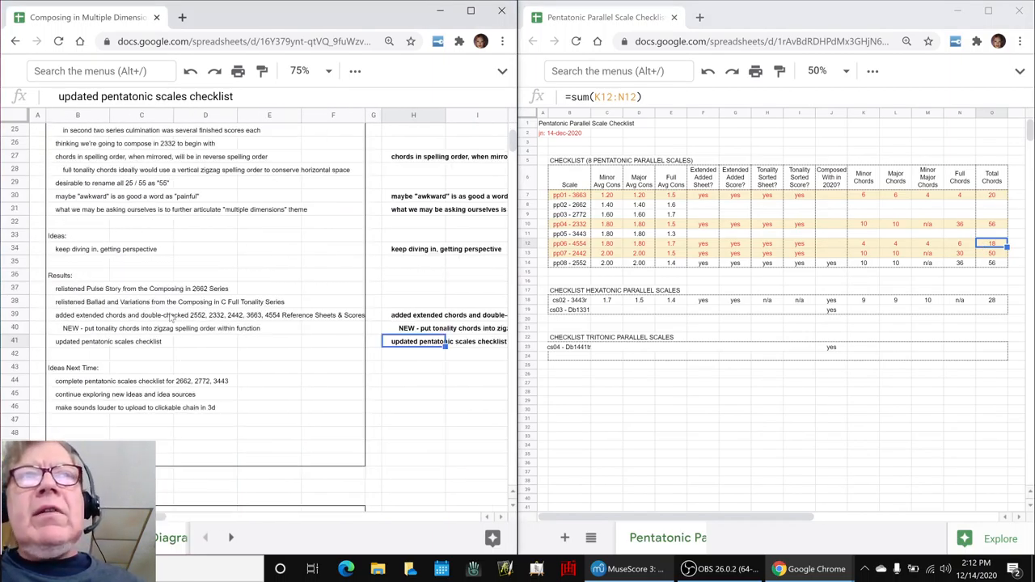
# Check the 2662 and 3443 checklist rows and mark the 3443 Extended Added Sheet cell yes
pyautogui.scroll(-3)
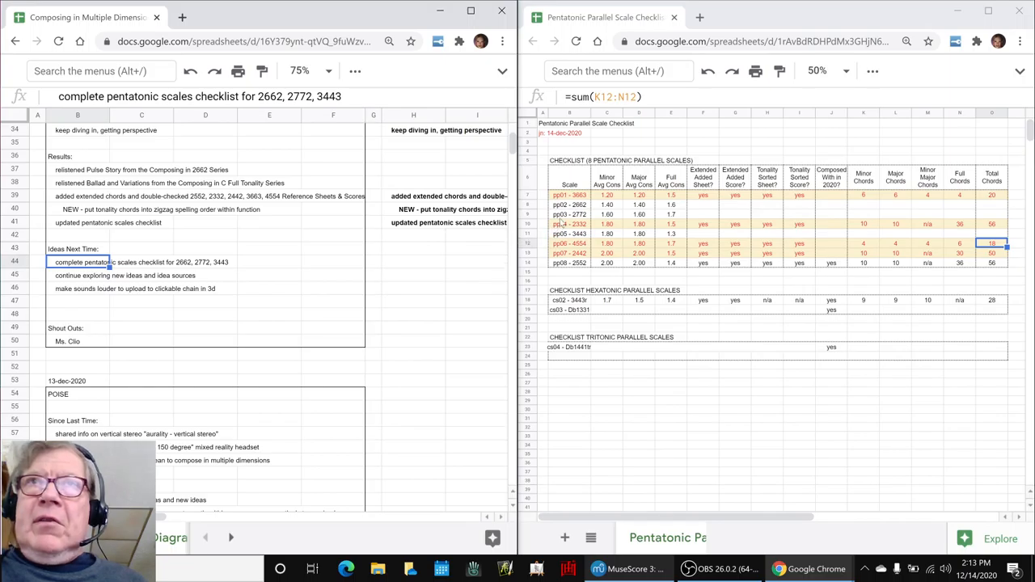
pyautogui.click(569, 204)
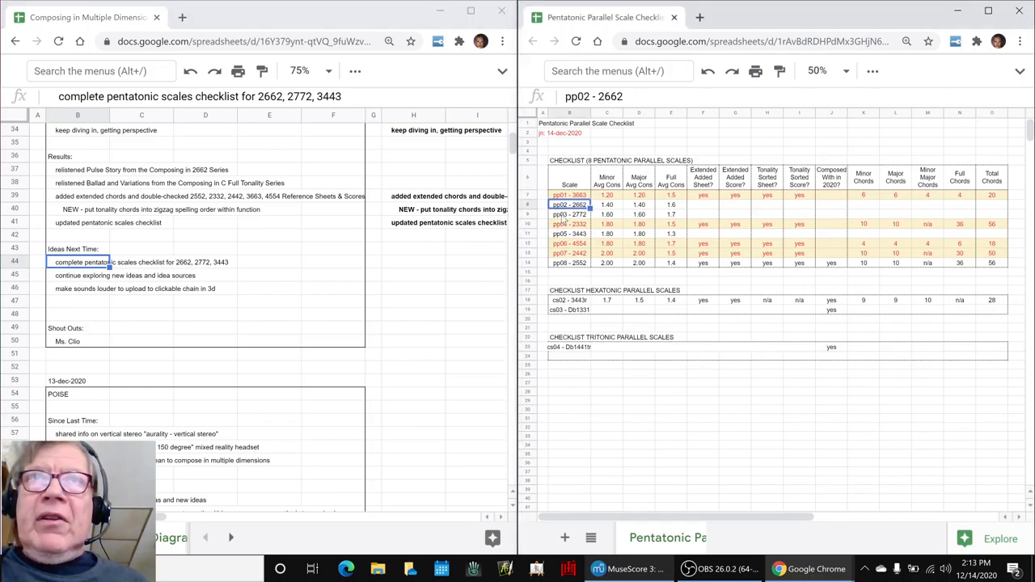
pyautogui.click(570, 233)
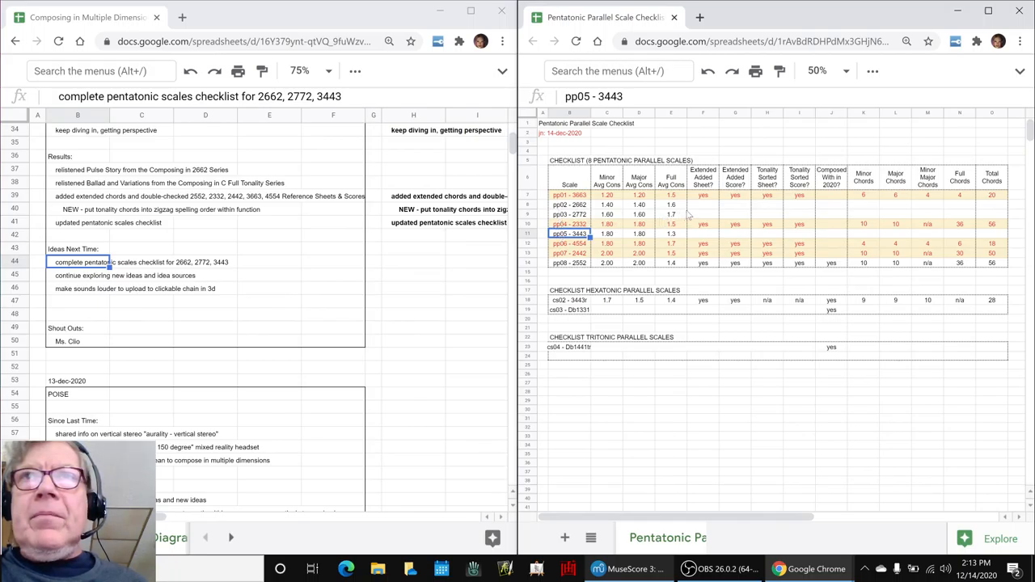
pyautogui.click(702, 214)
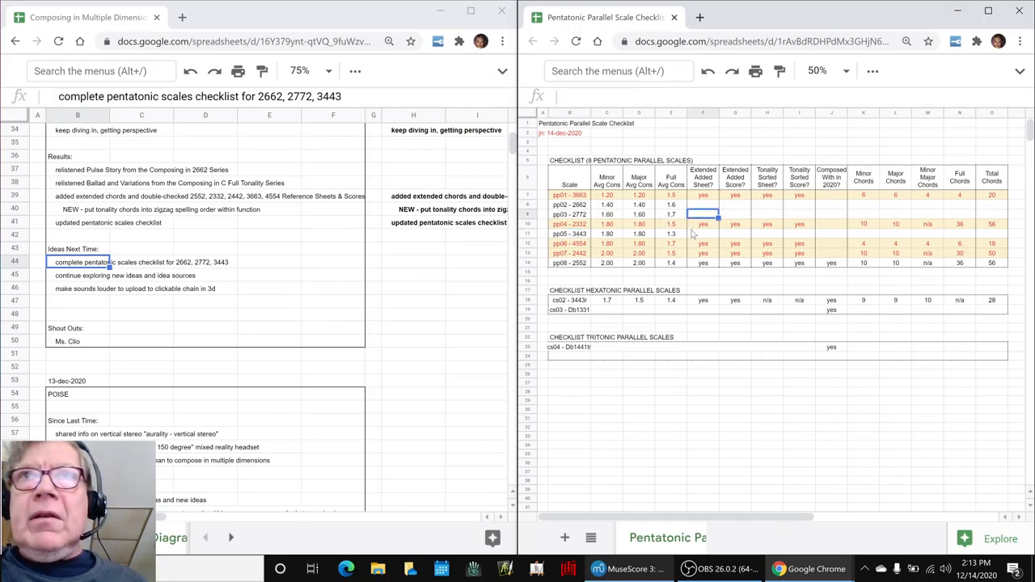
pyautogui.click(702, 233)
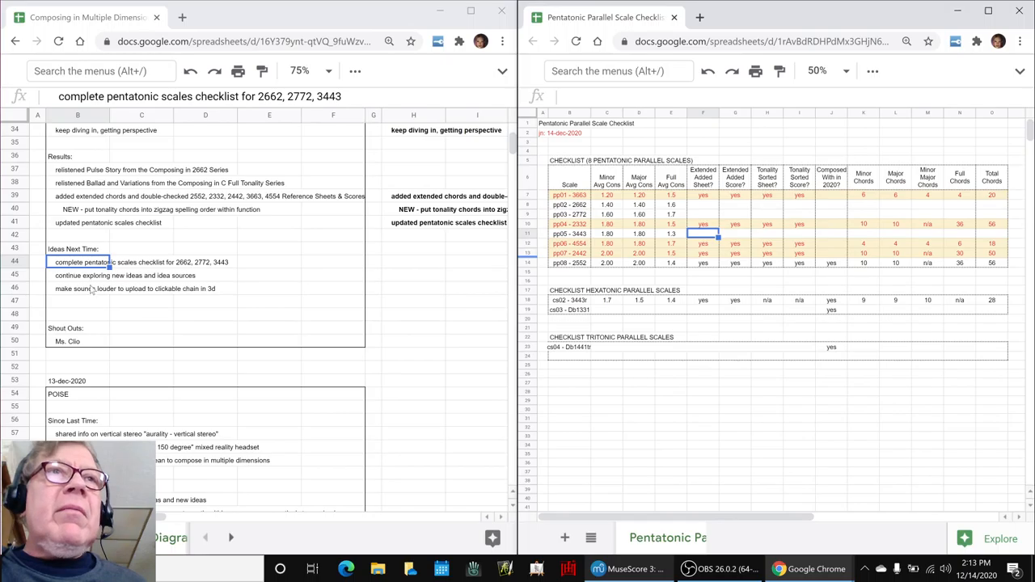
# Add the "multiple dimensions" reflection under Ideas Next Time, then switch to the broadcasting program
pyautogui.click(126, 275)
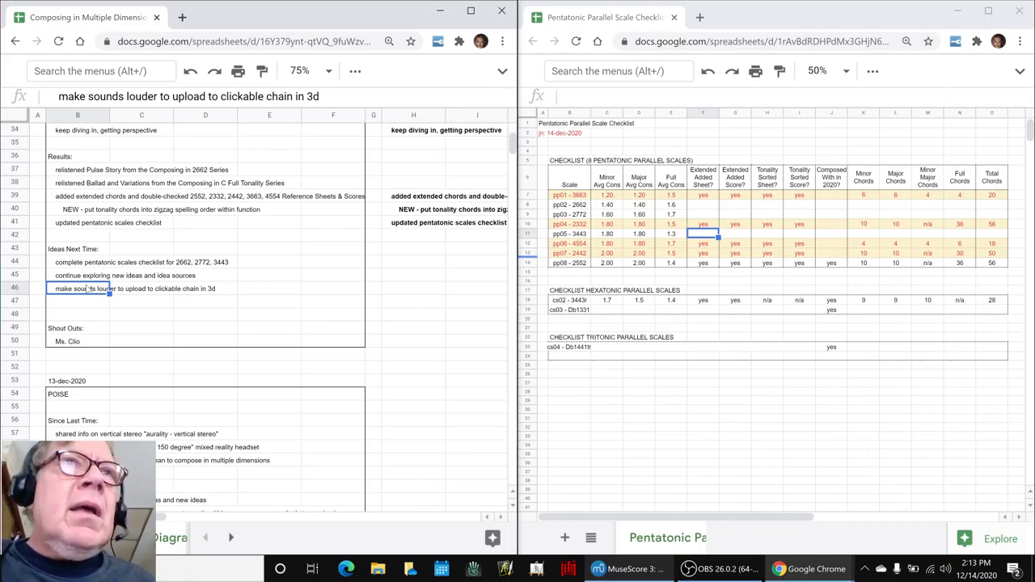
pyautogui.scroll(3)
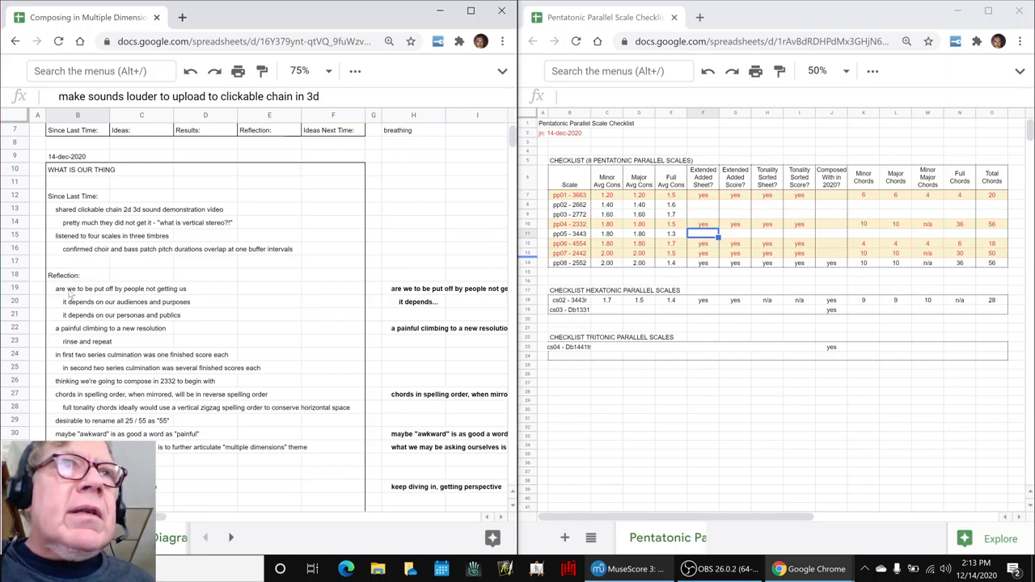
pyautogui.moveTo(395, 451)
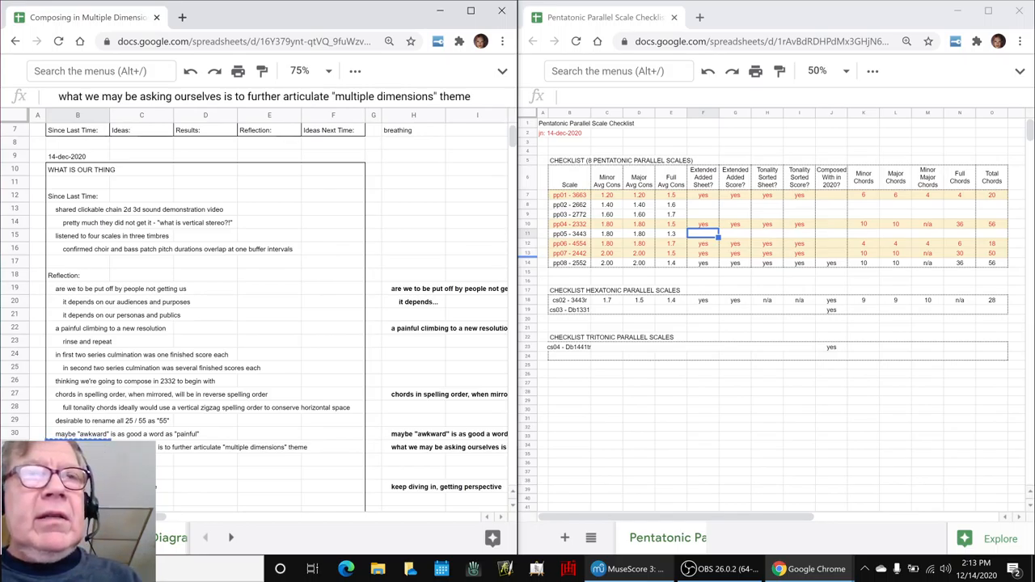
pyautogui.scroll(-3)
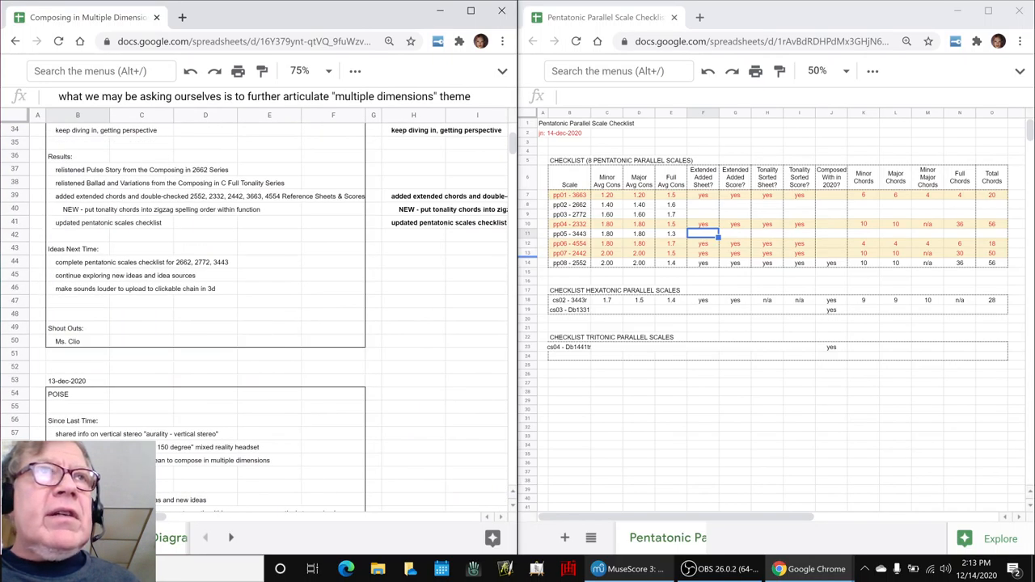
pyautogui.click(78, 301)
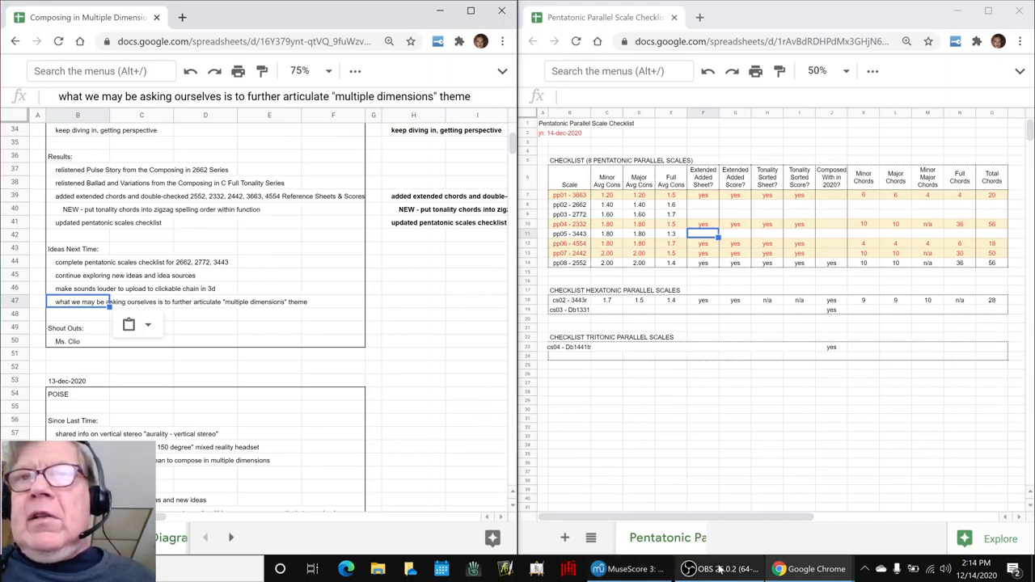
pyautogui.click(718, 570)
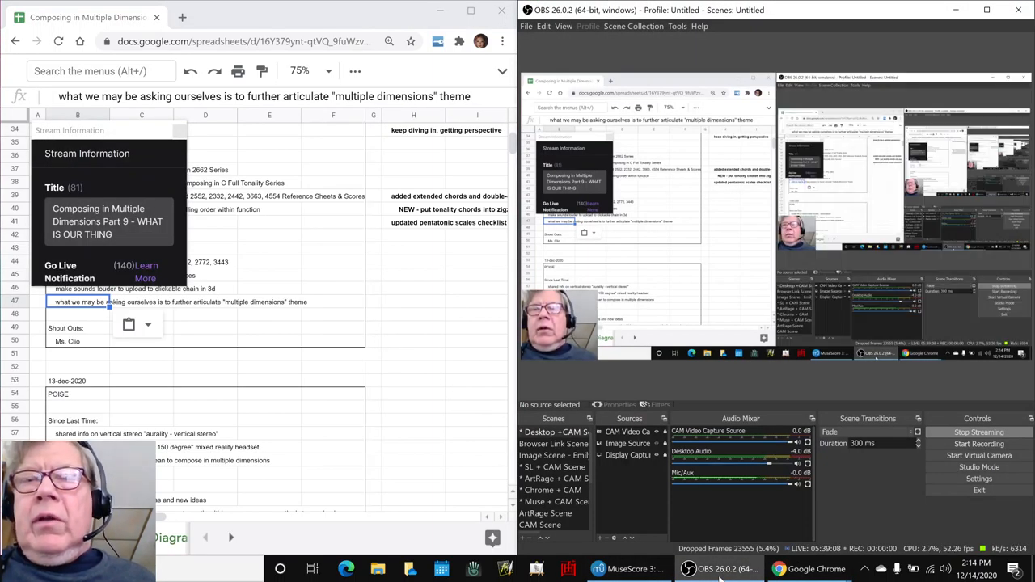